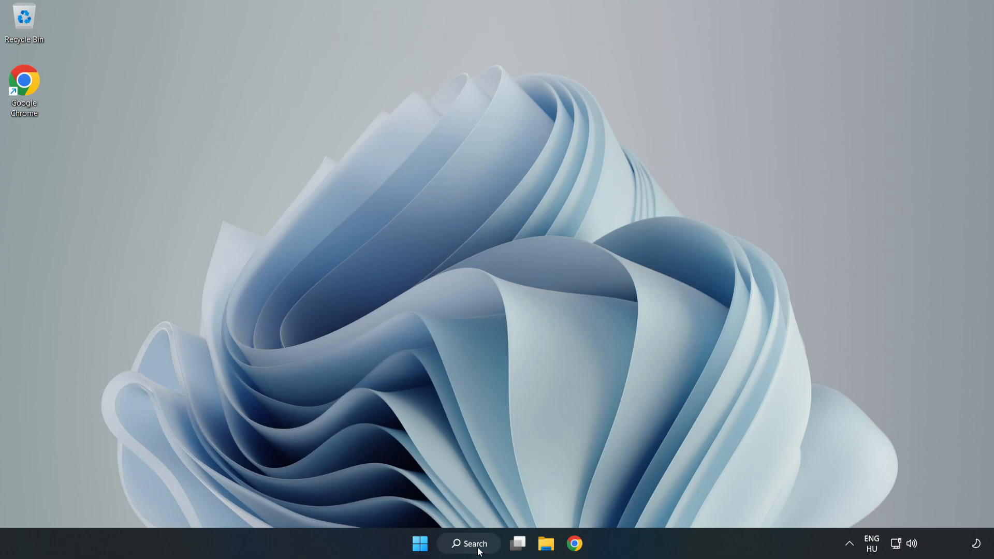
# Step: Search Windows for 'edit power plan' to reach the plan settings
pyautogui.click(469, 543)
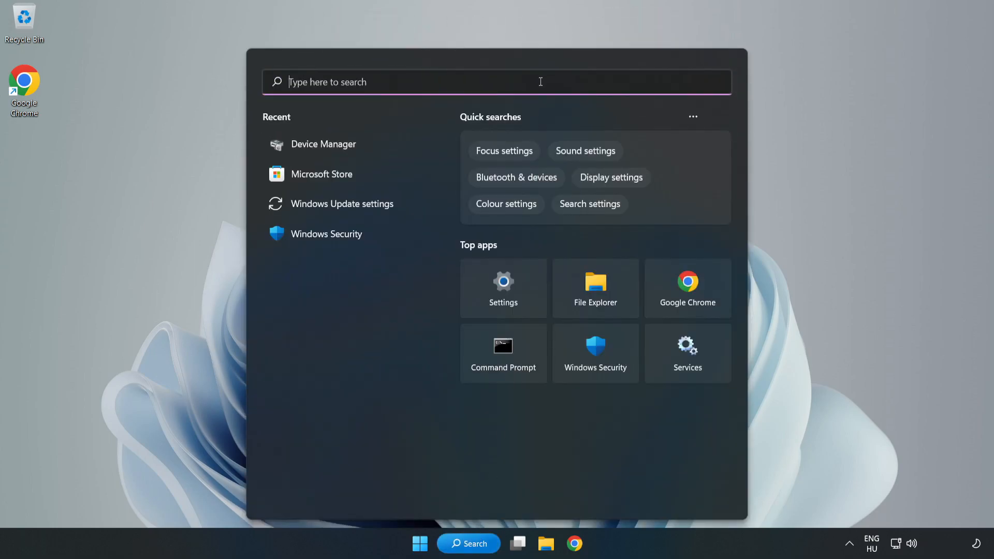
pyautogui.write('edit power plan')
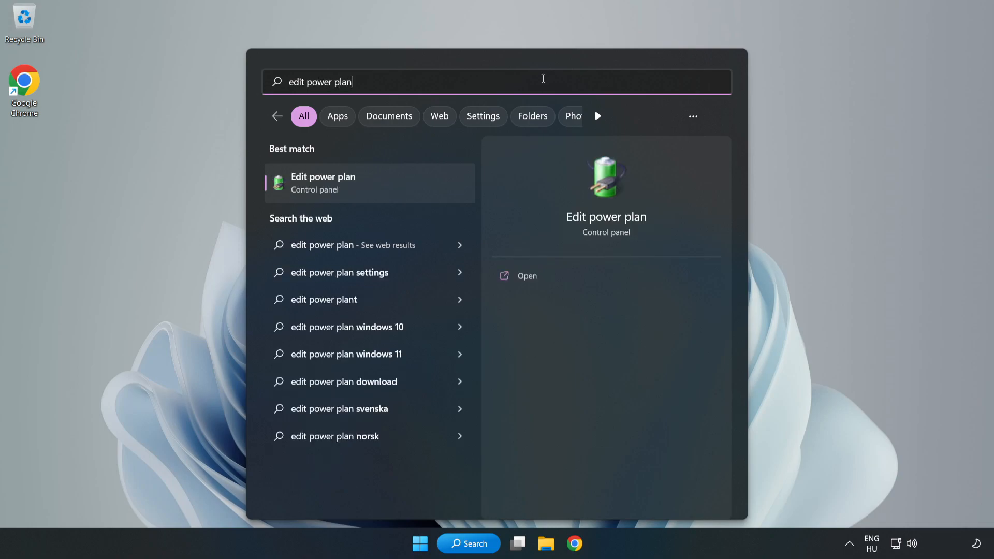
pyautogui.moveTo(377, 187)
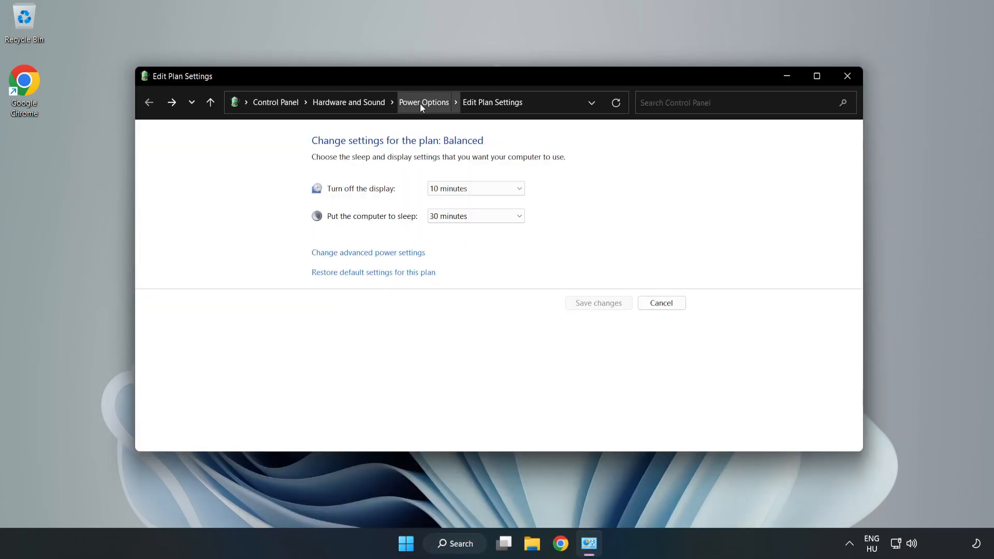
# Step: Make High performance the active power plan and close Power Options
pyautogui.click(423, 102)
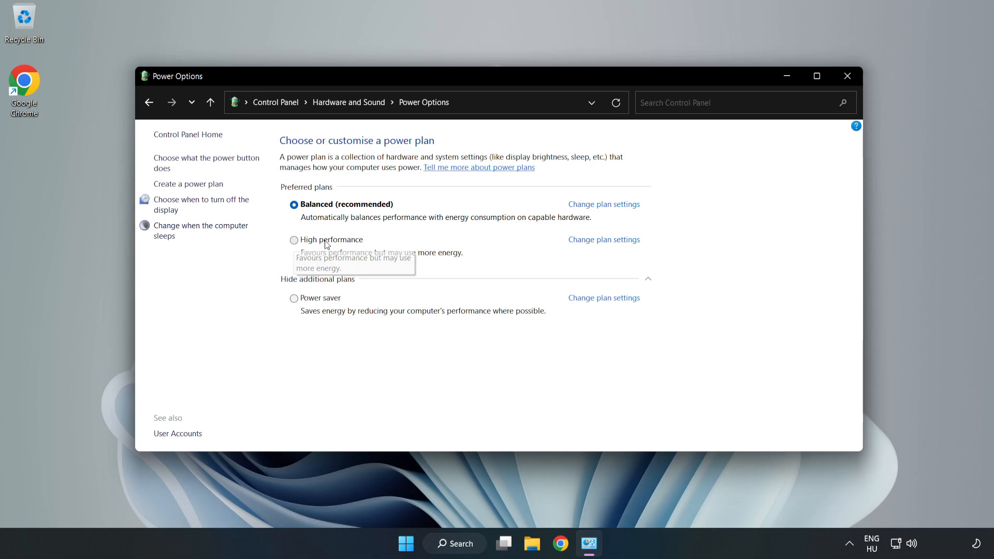
pyautogui.click(294, 240)
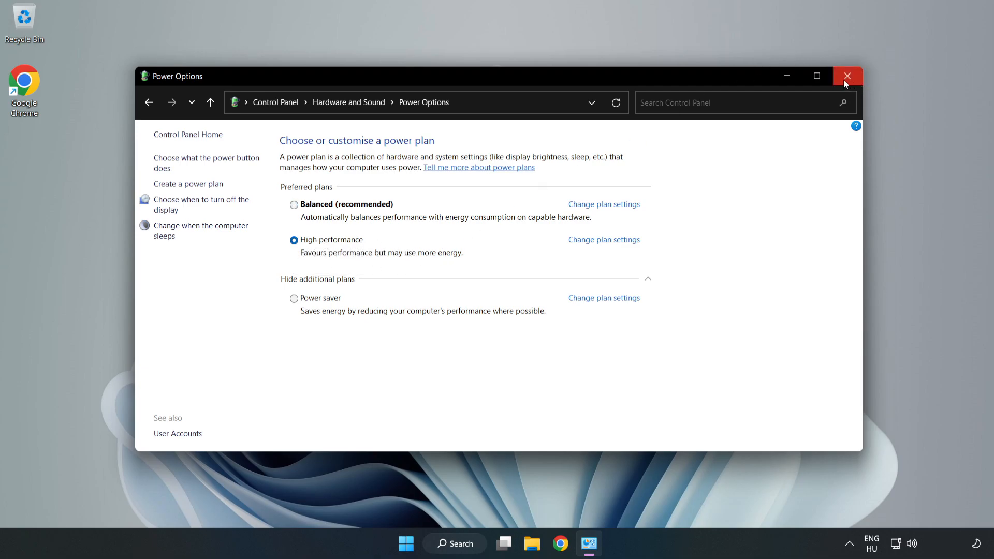
pyautogui.click(846, 75)
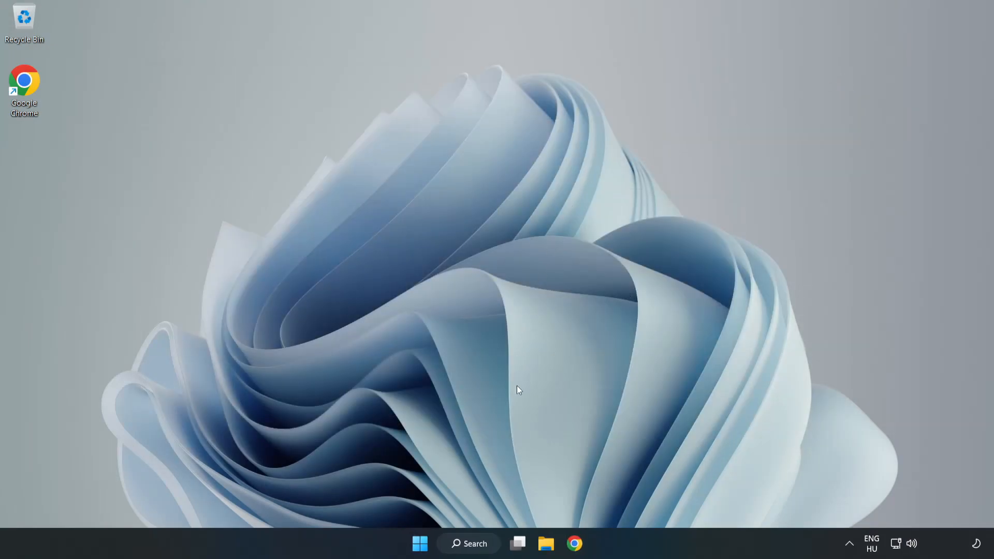
# Step: Search Windows for 'device manager'
pyautogui.click(469, 543)
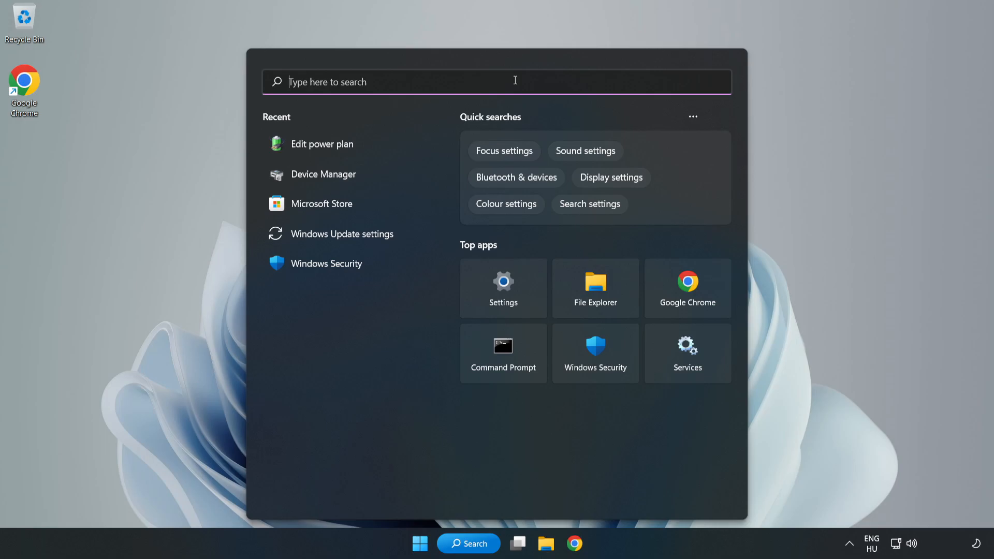
pyautogui.write('device manager')
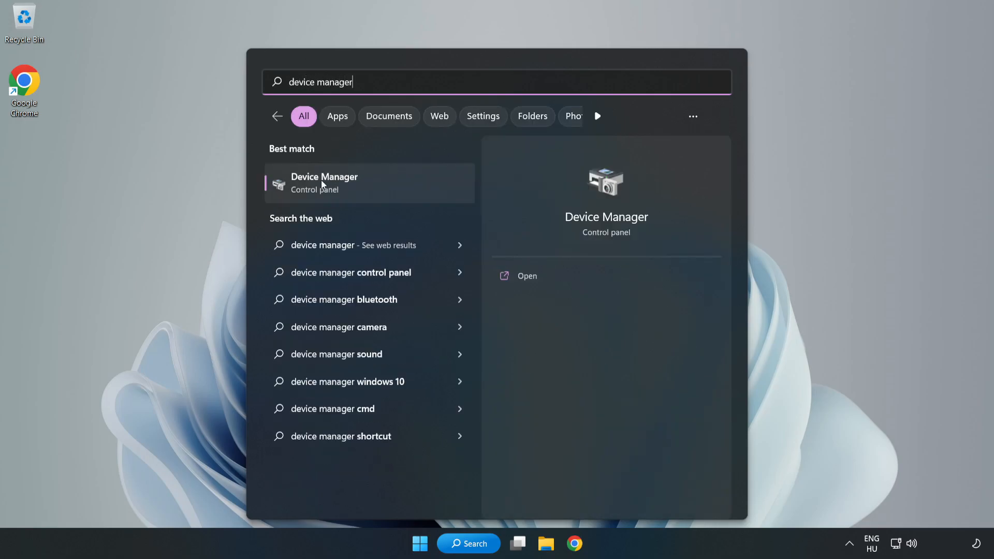
pyautogui.moveTo(362, 188)
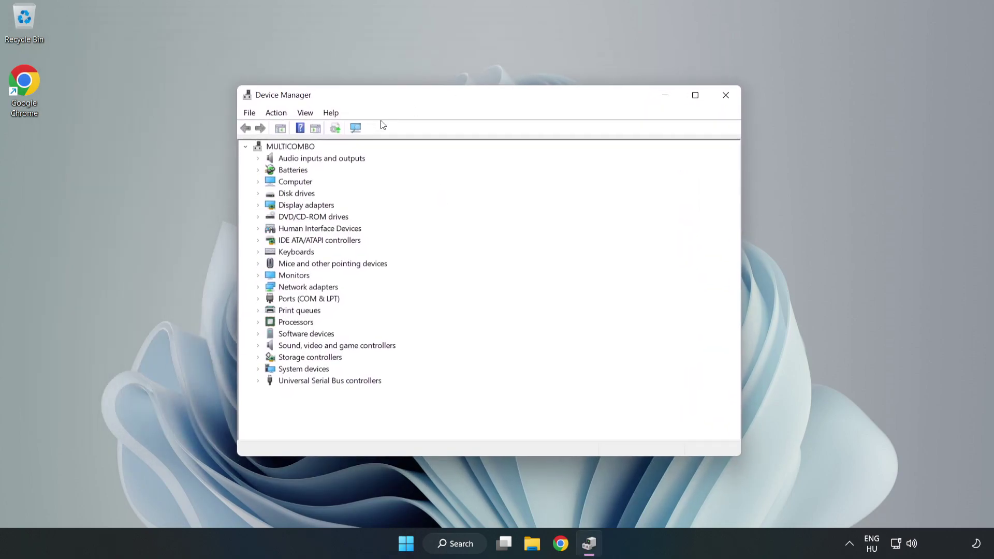
# Step: Start Update driver for the VMware SVGA 3D adapter under Display adapters
pyautogui.click(306, 205)
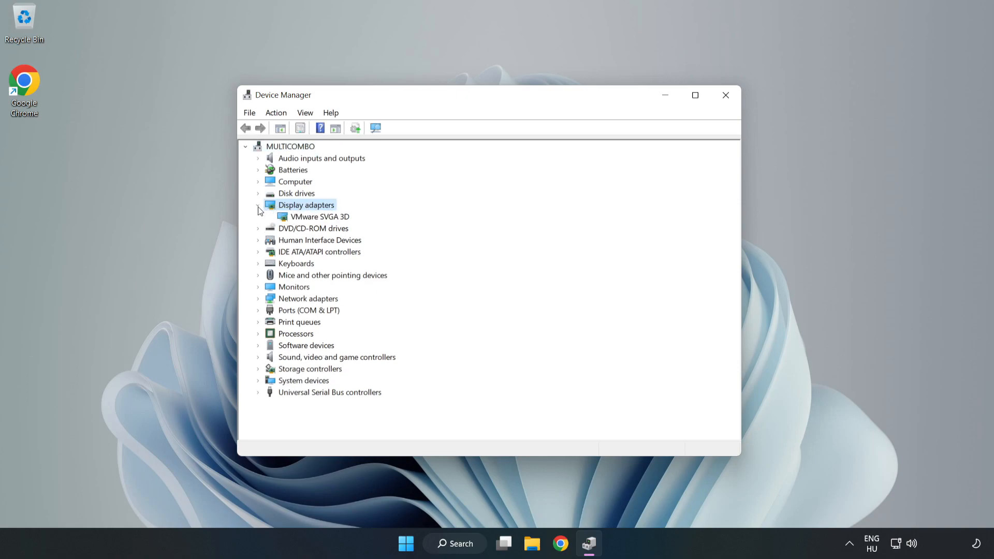
pyautogui.click(319, 216)
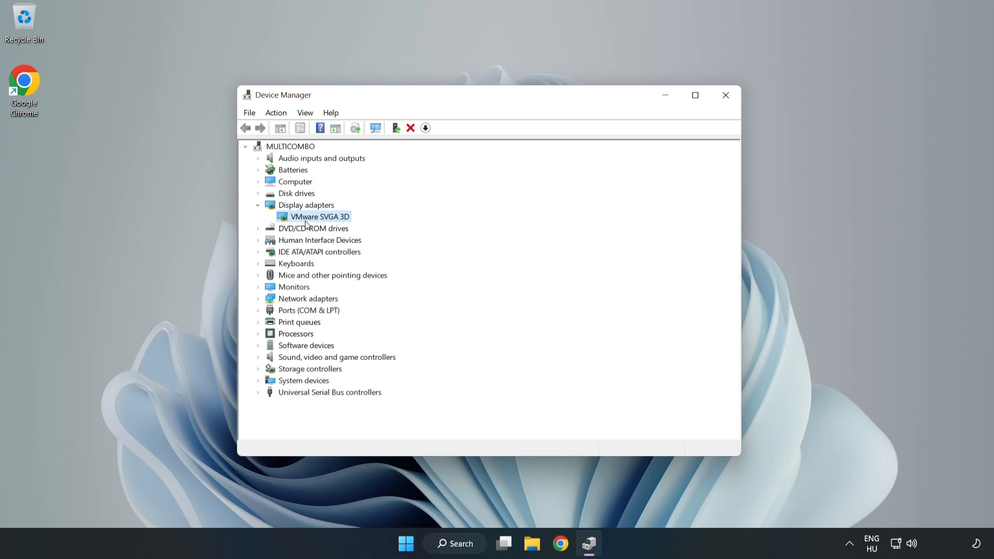
pyautogui.rightClick(319, 217)
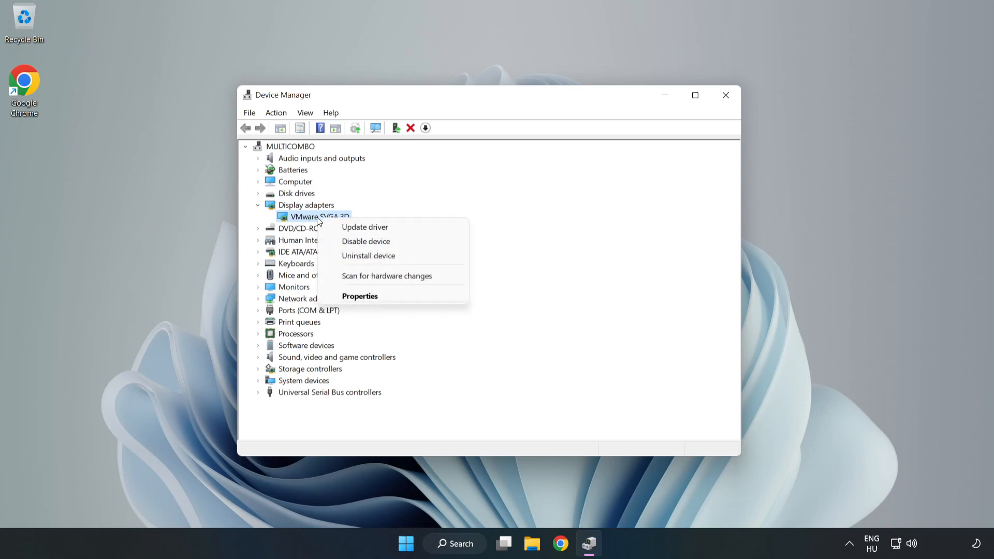
pyautogui.moveTo(373, 227)
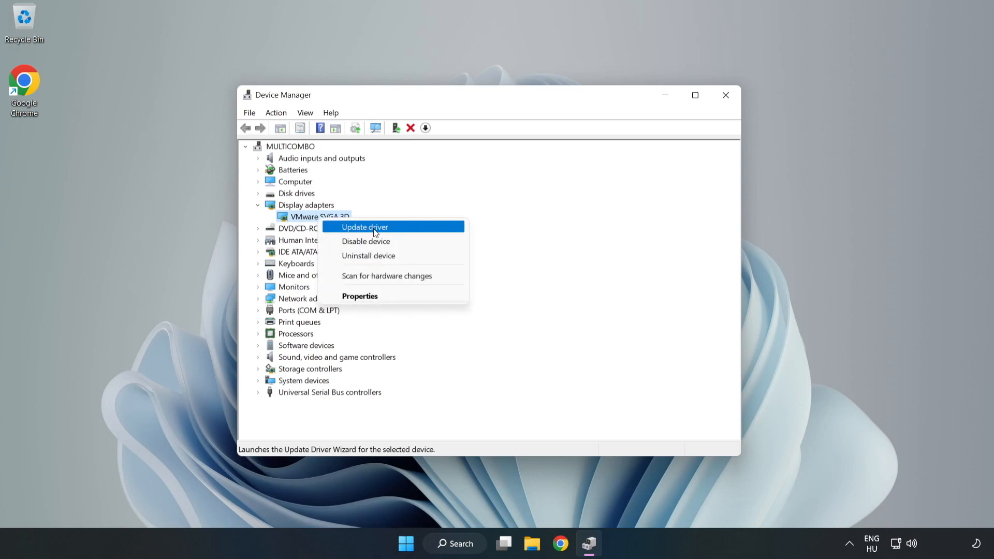
pyautogui.click(364, 226)
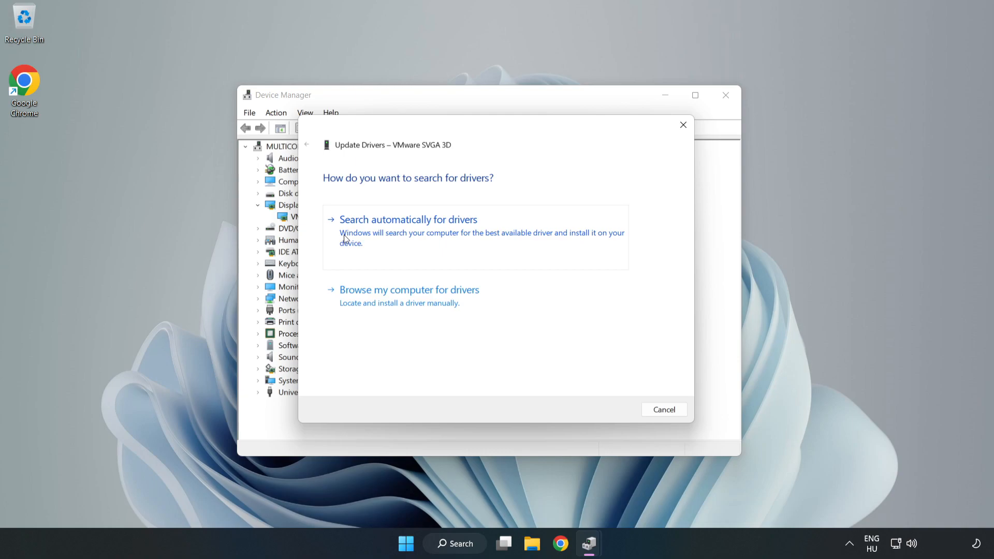
# Step: Search automatically for VMware SVGA 3D drivers, accept the result and close Device Manager
pyautogui.click(408, 220)
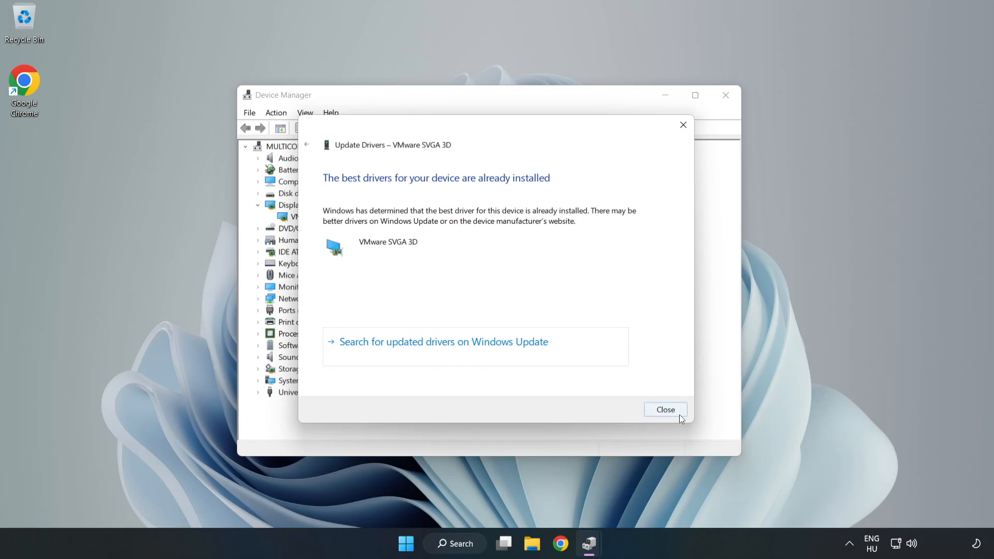
pyautogui.click(664, 410)
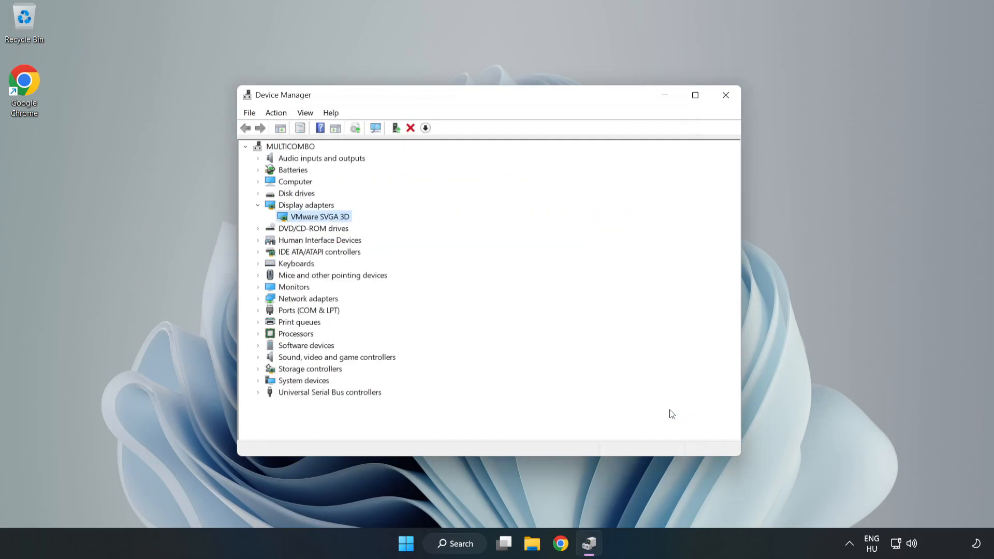
pyautogui.moveTo(726, 95)
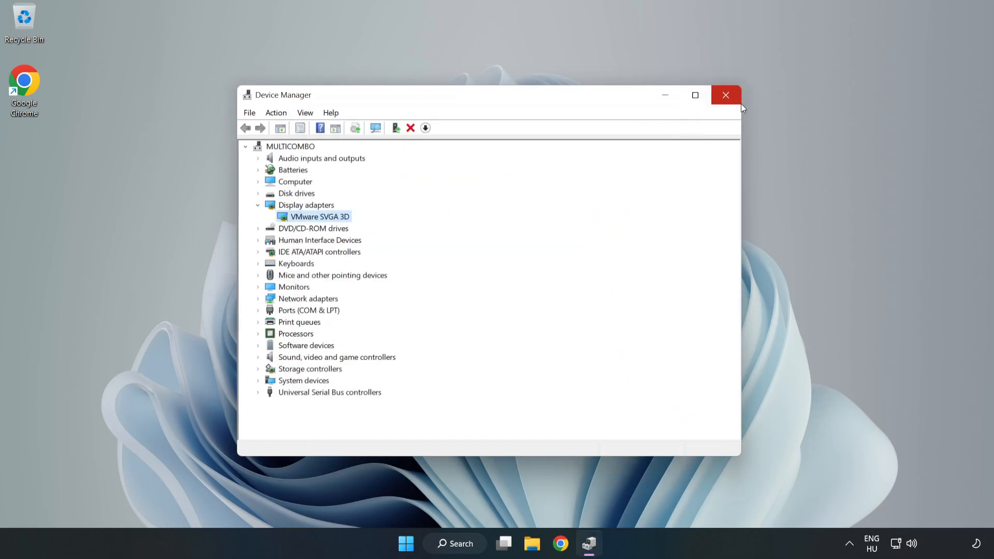
pyautogui.click(724, 94)
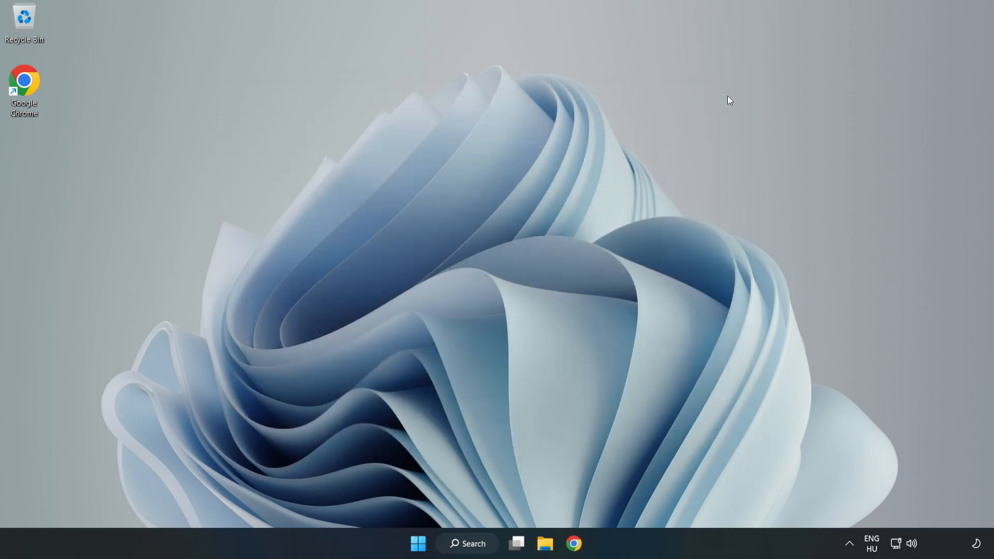
pyautogui.moveTo(494, 368)
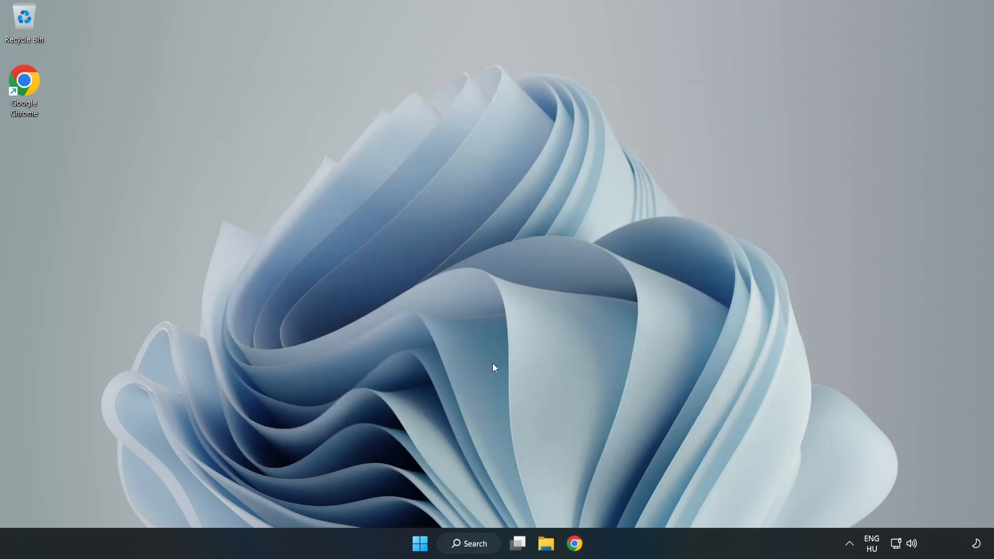
# Step: Search Windows for 'game mode settings'
pyautogui.click(473, 542)
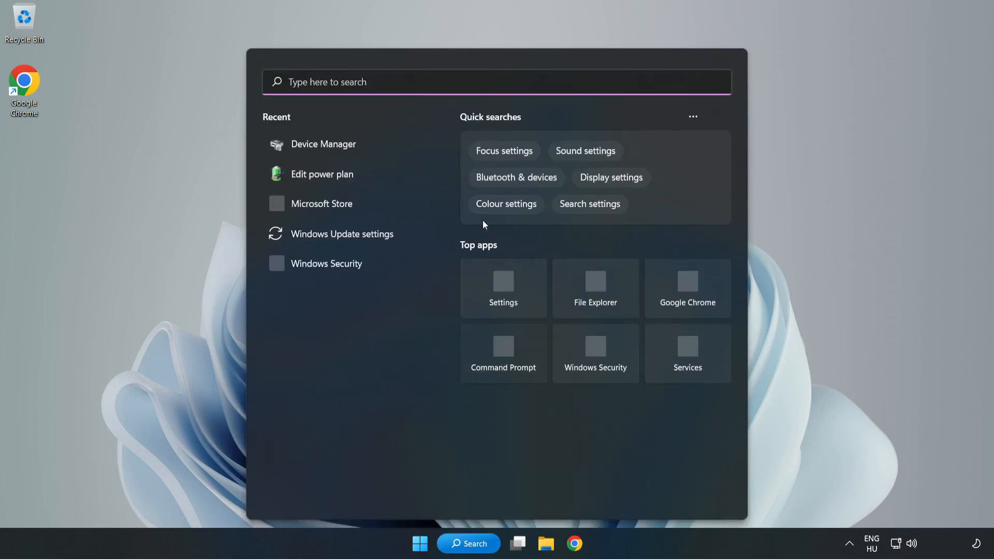
pyautogui.write('g')
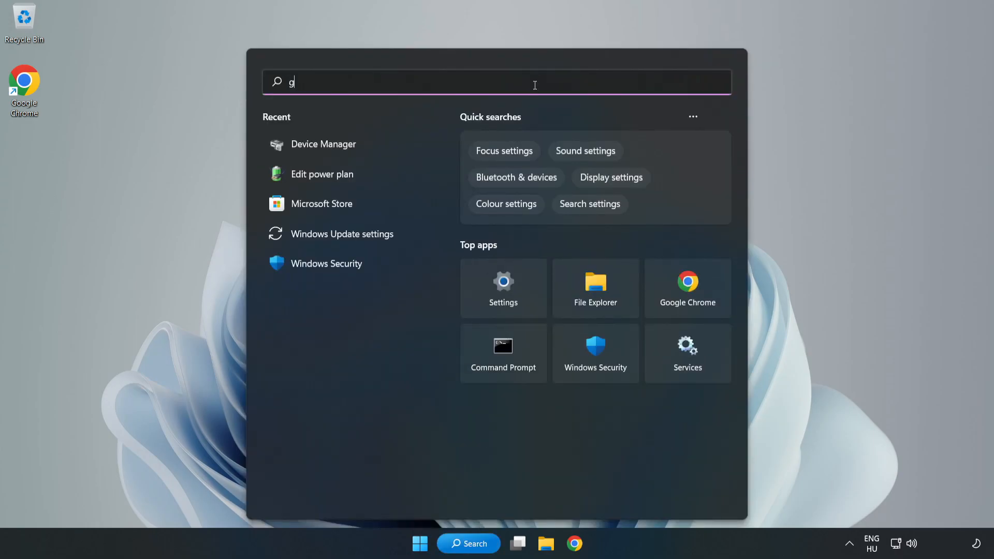
pyautogui.write('ame mode settings')
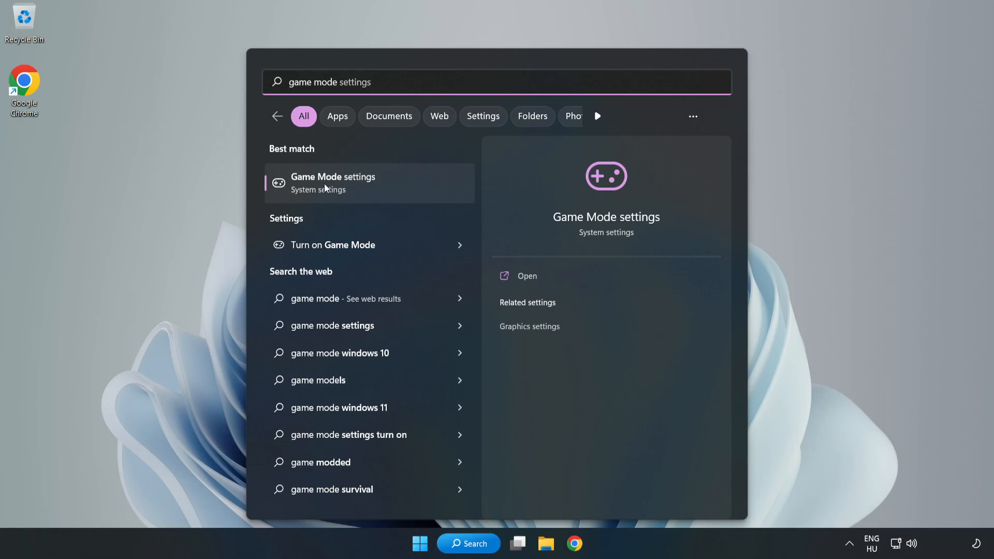
# Step: Show the Gaming > Game Mode page with Game Mode on
pyautogui.click(332, 183)
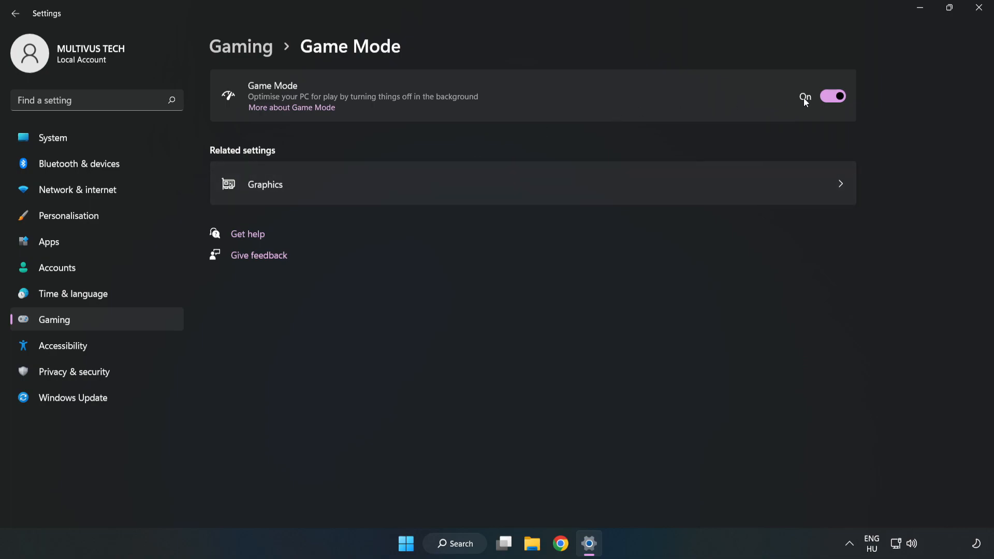
pyautogui.moveTo(811, 125)
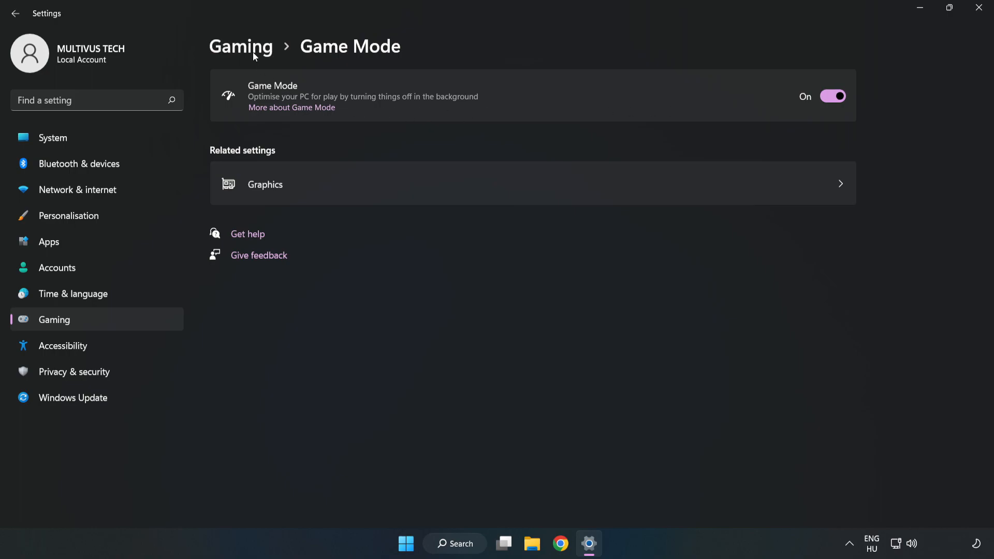
# Step: Stop the controller button from opening Xbox Game Bar and close Settings
pyautogui.click(240, 47)
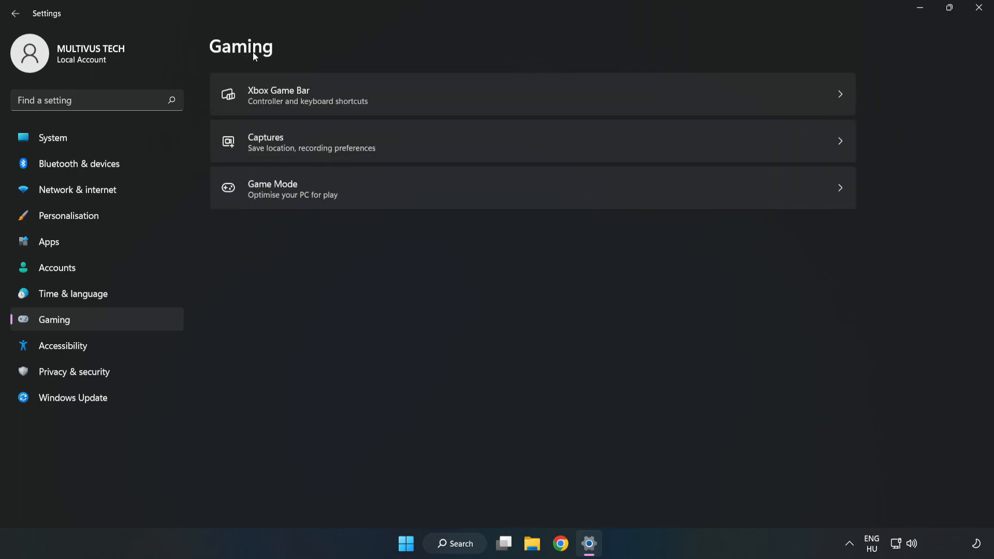
pyautogui.moveTo(386, 101)
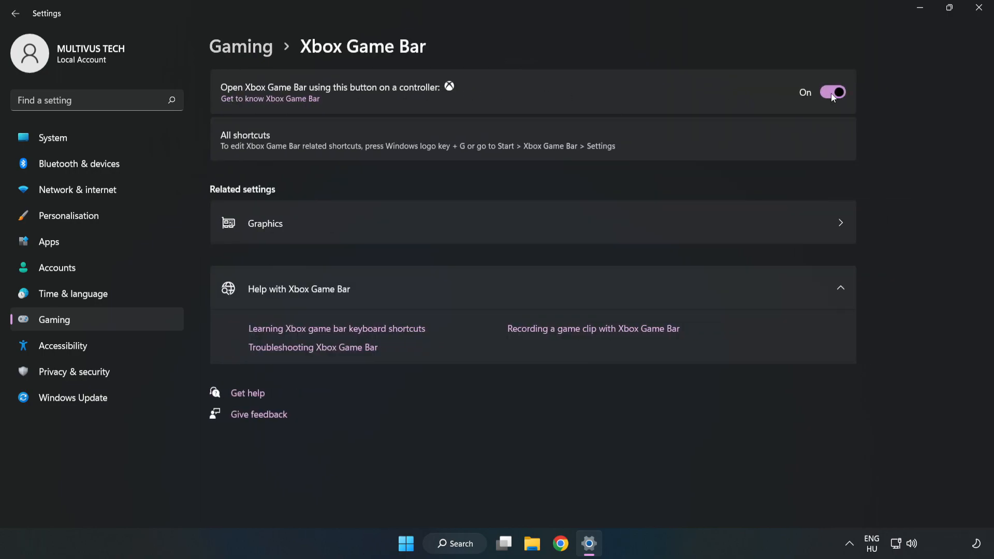
pyautogui.click(832, 92)
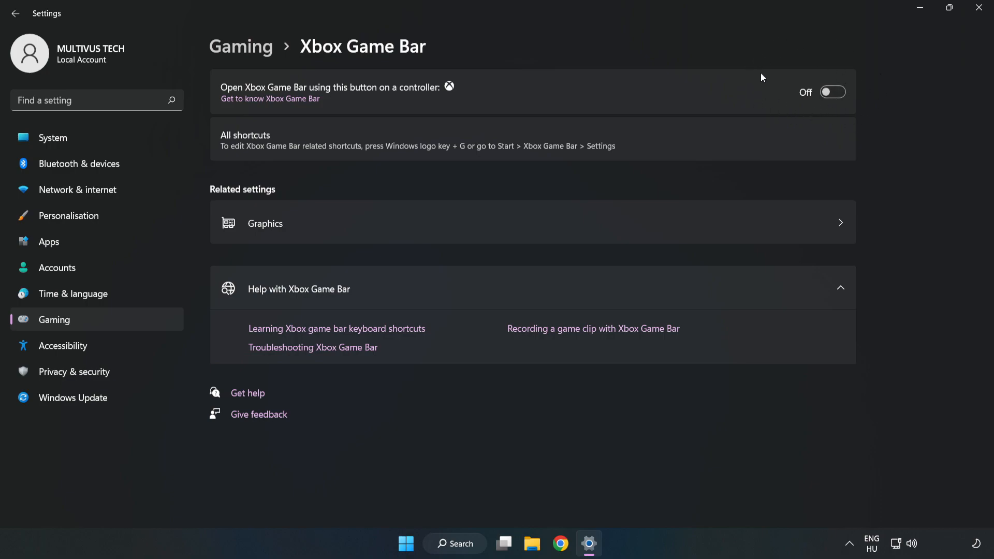
pyautogui.moveTo(768, 97)
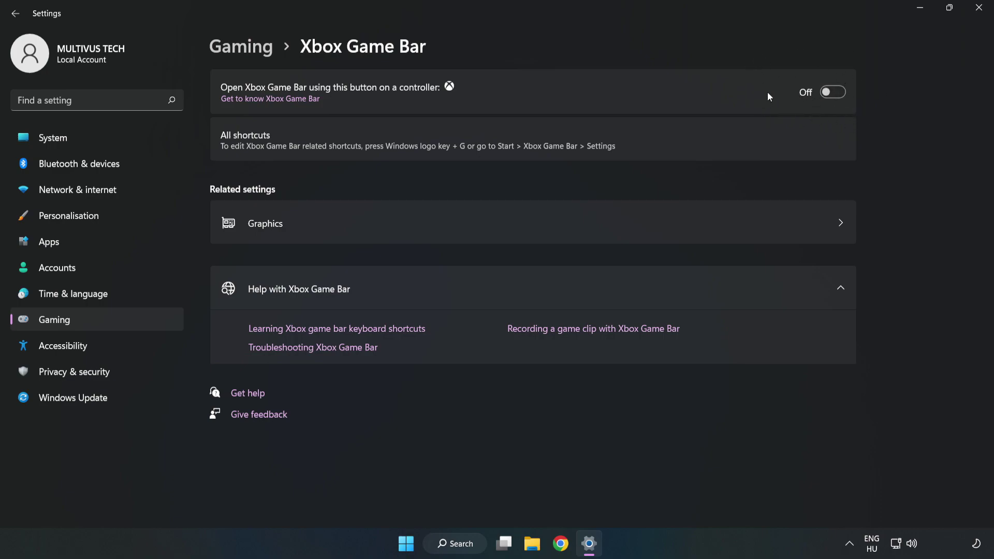
pyautogui.moveTo(976, 6)
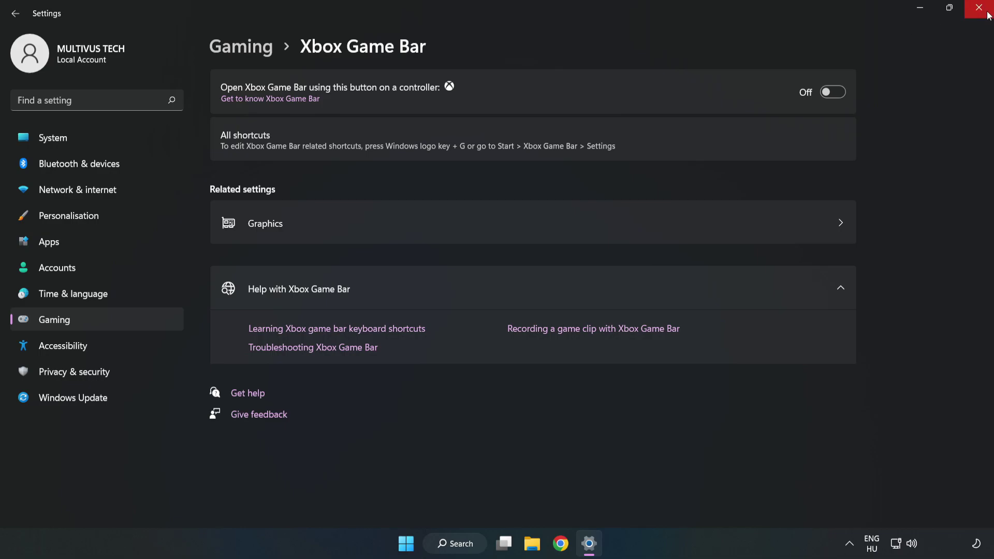
pyautogui.moveTo(979, 10)
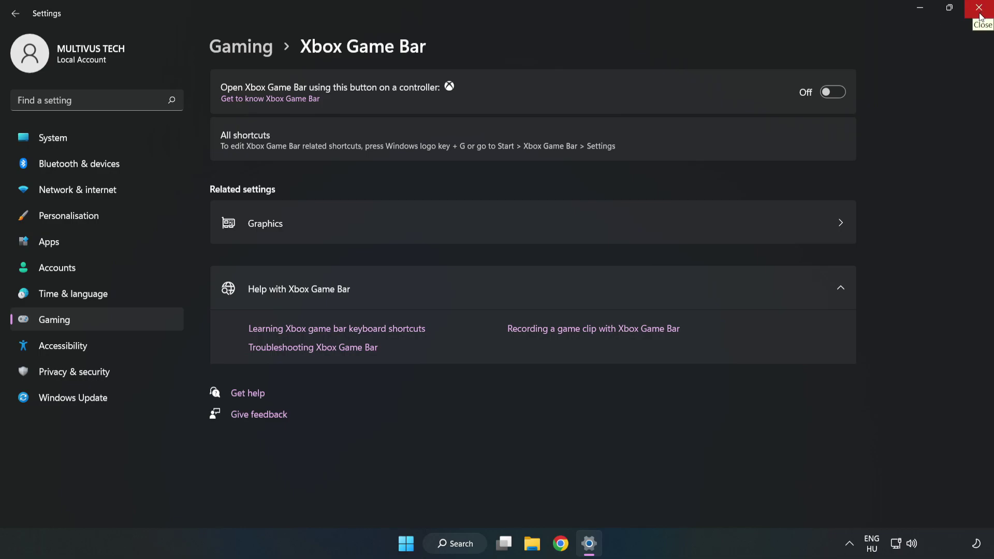
pyautogui.click(976, 21)
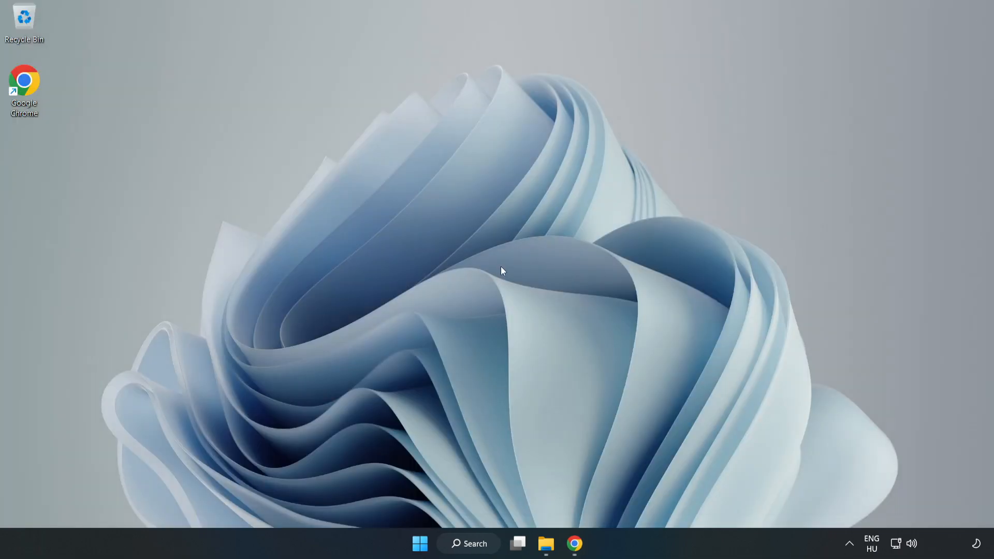
pyautogui.moveTo(418, 542)
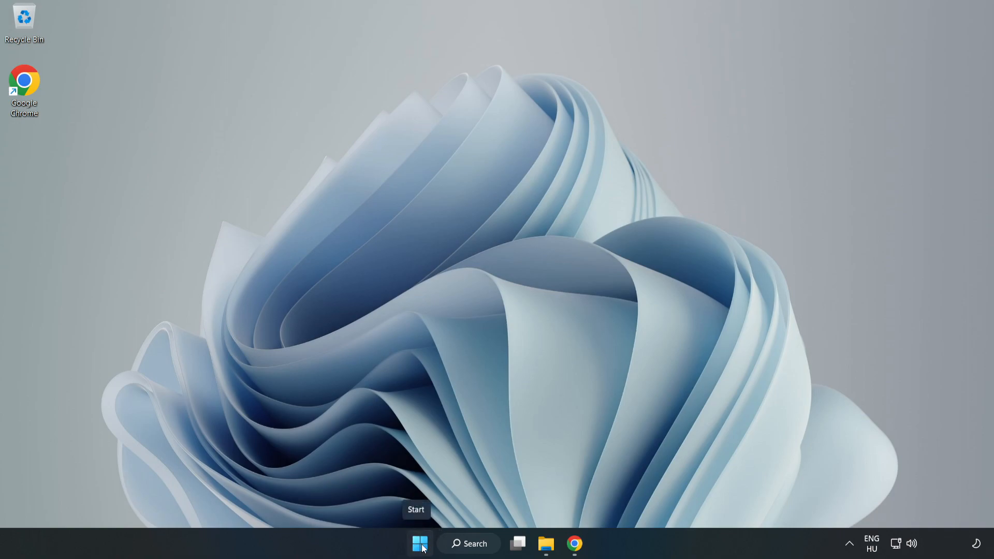
# Step: Launch Task Manager from the Start quick menu and look through the Processes list
pyautogui.rightClick(418, 557)
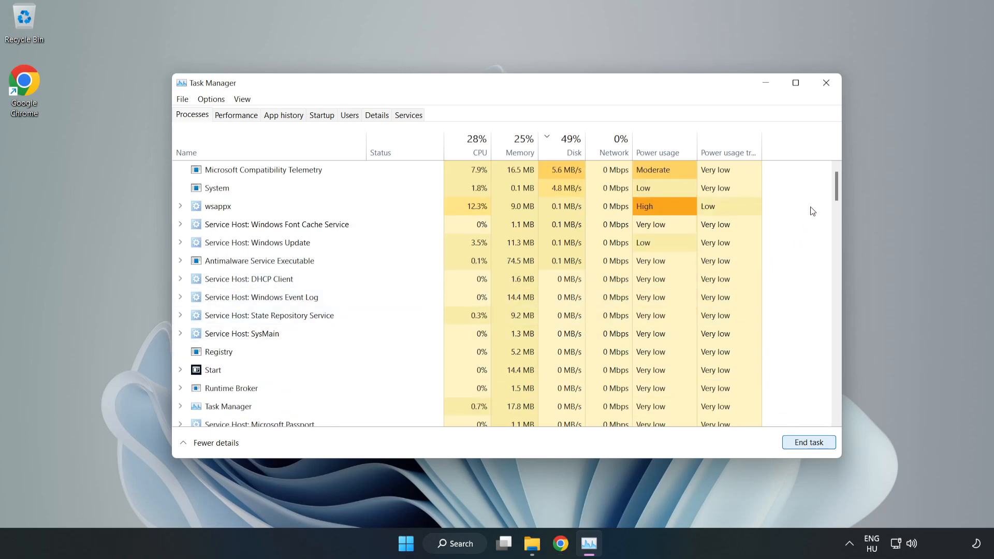
pyautogui.scroll(-3)
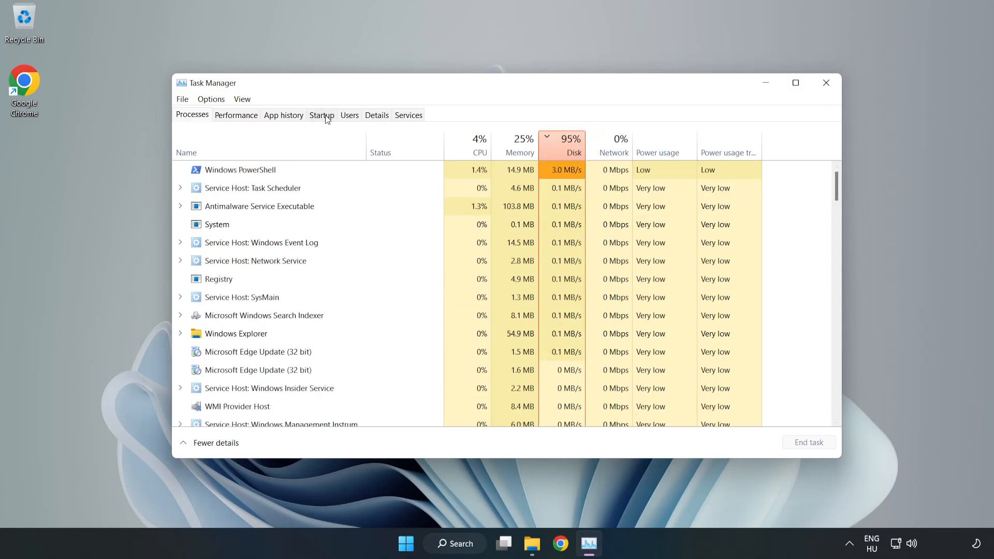
# Step: Disable Cortana, Phone Link, Terminal and Xbox App Services from launching at startup
pyautogui.click(321, 115)
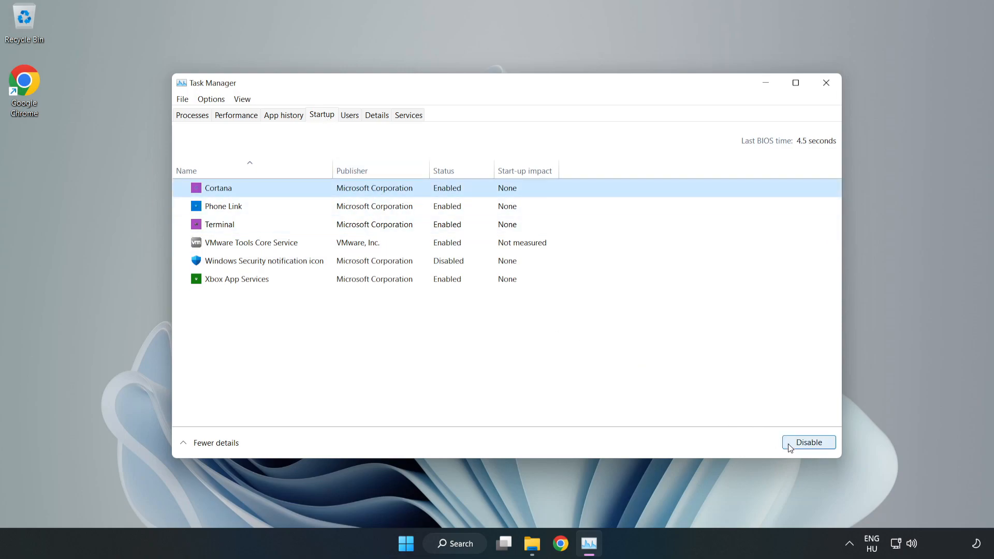
pyautogui.click(808, 442)
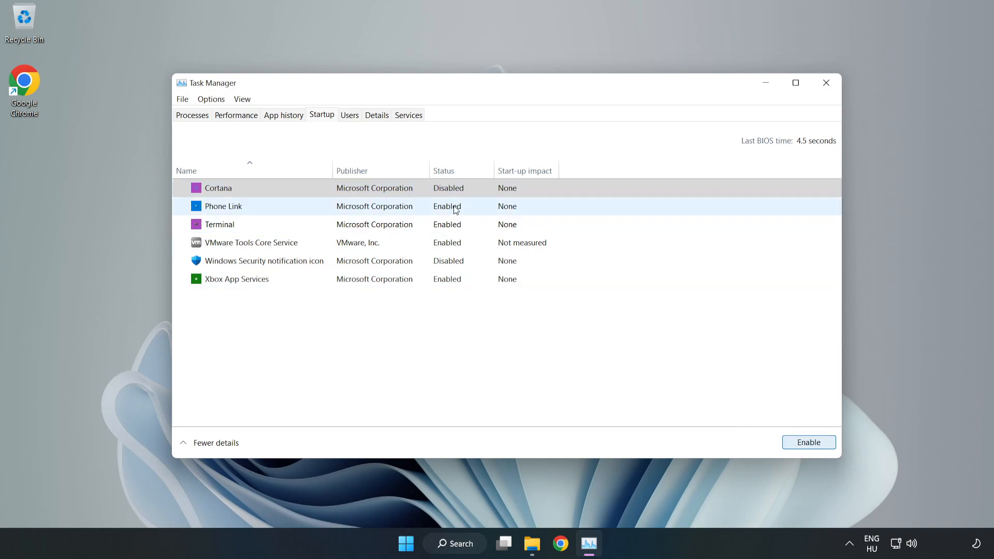
pyautogui.click(809, 442)
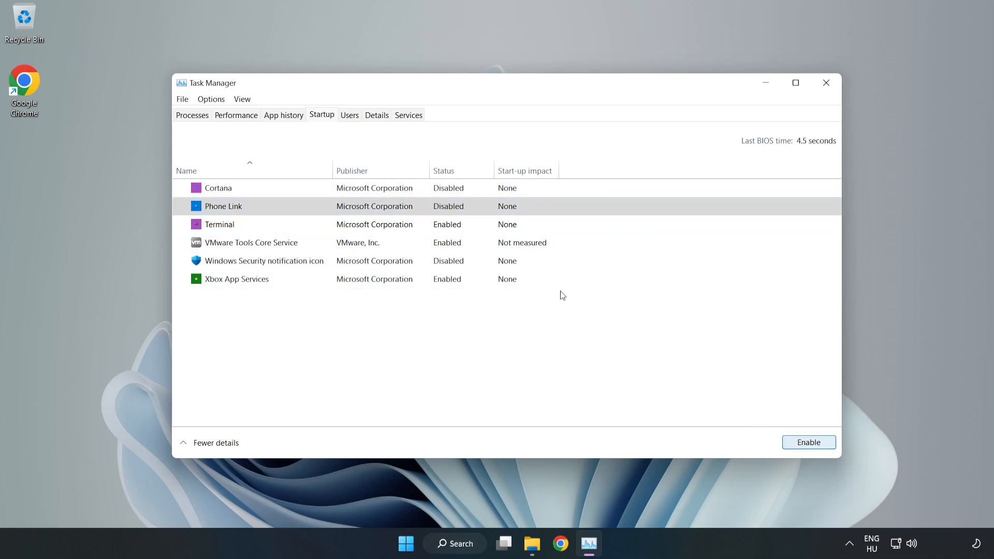
pyautogui.click(219, 224)
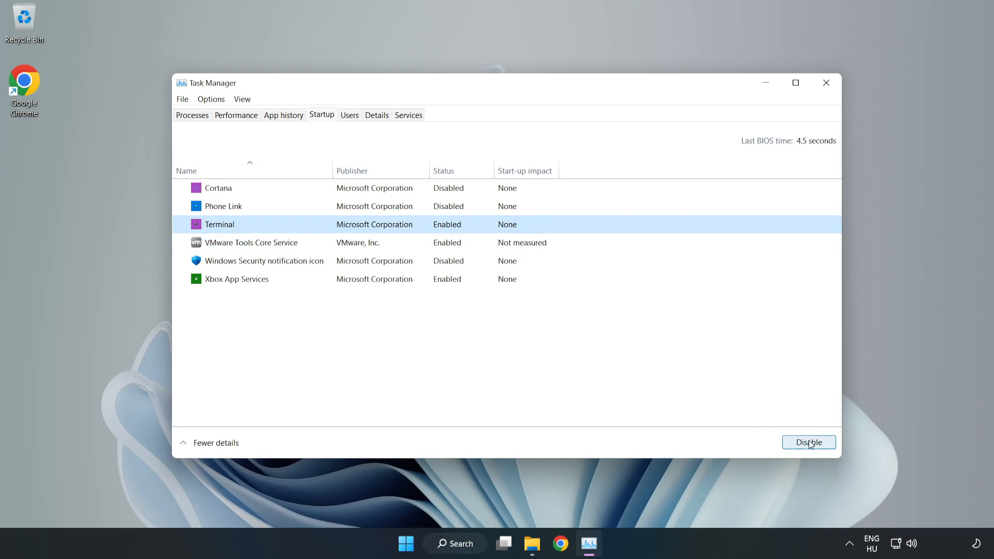
pyautogui.click(808, 442)
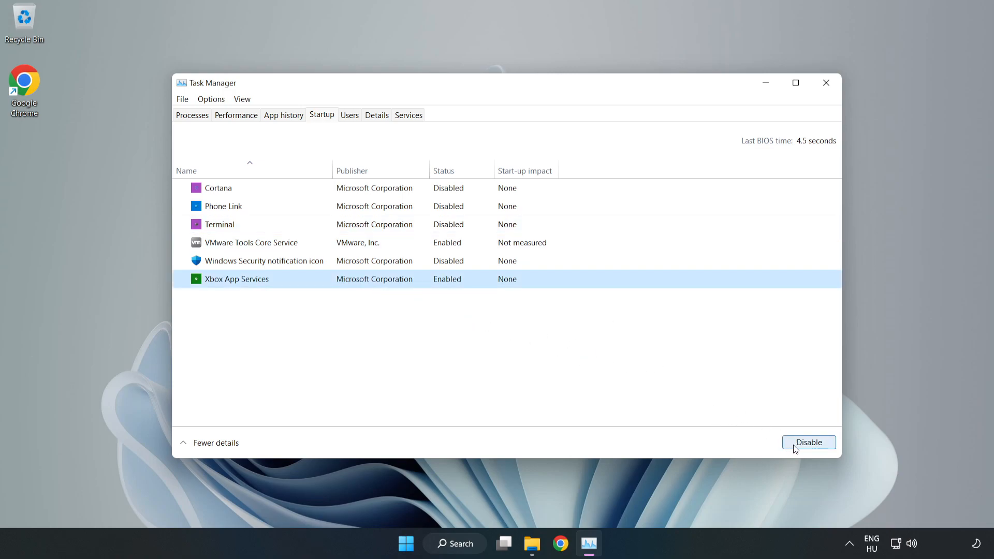
pyautogui.click(808, 442)
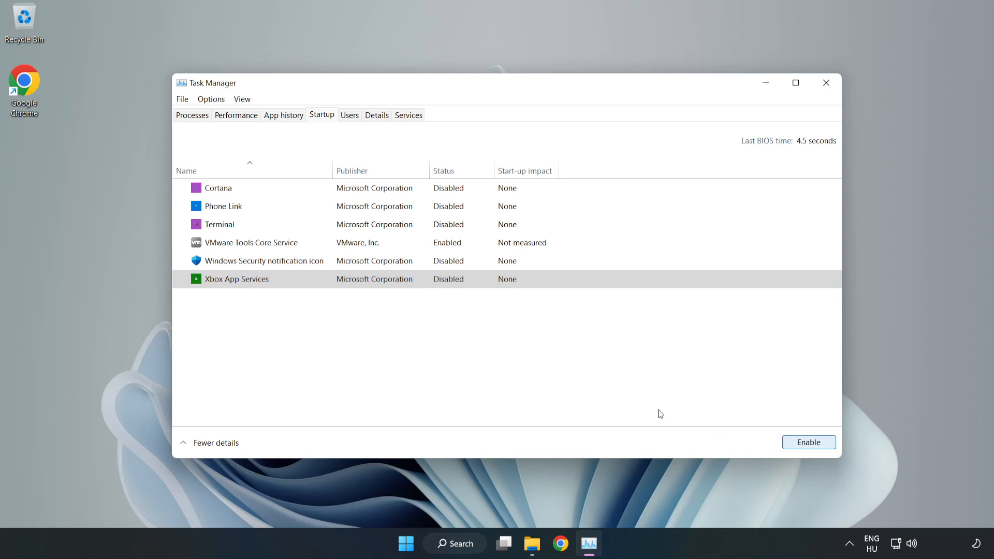
pyautogui.moveTo(826, 82)
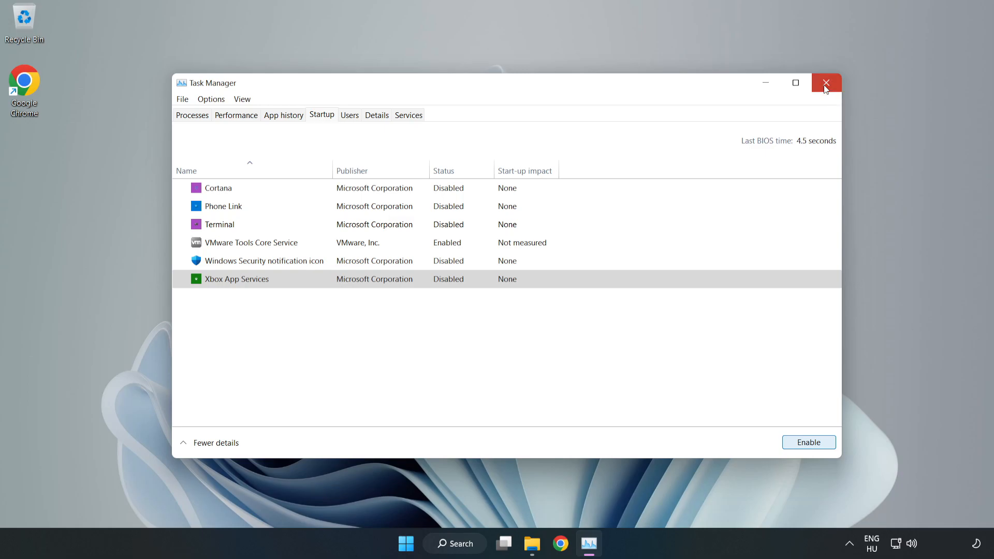
# Step: Close Task Manager, find Windows Update via search and run Check for updates
pyautogui.click(826, 83)
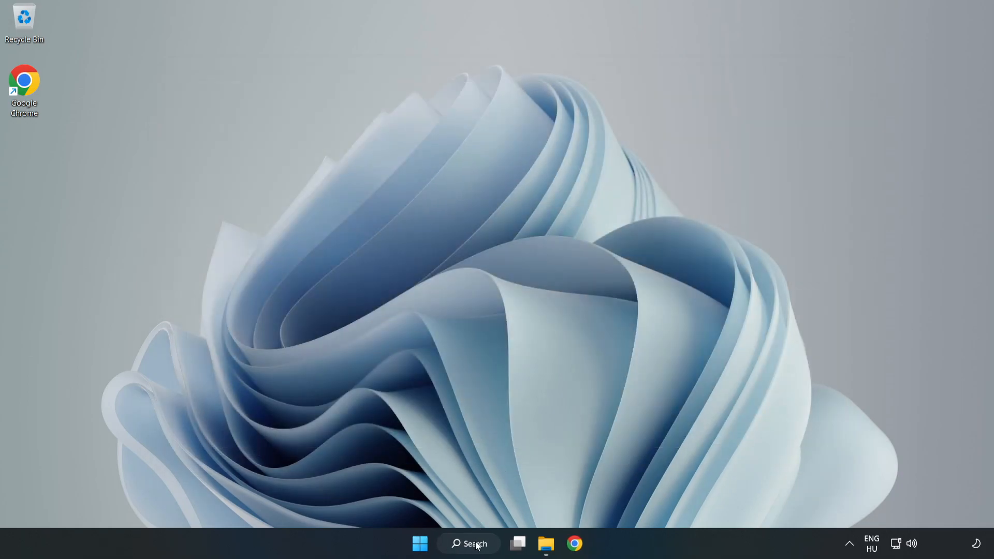
pyautogui.click(473, 542)
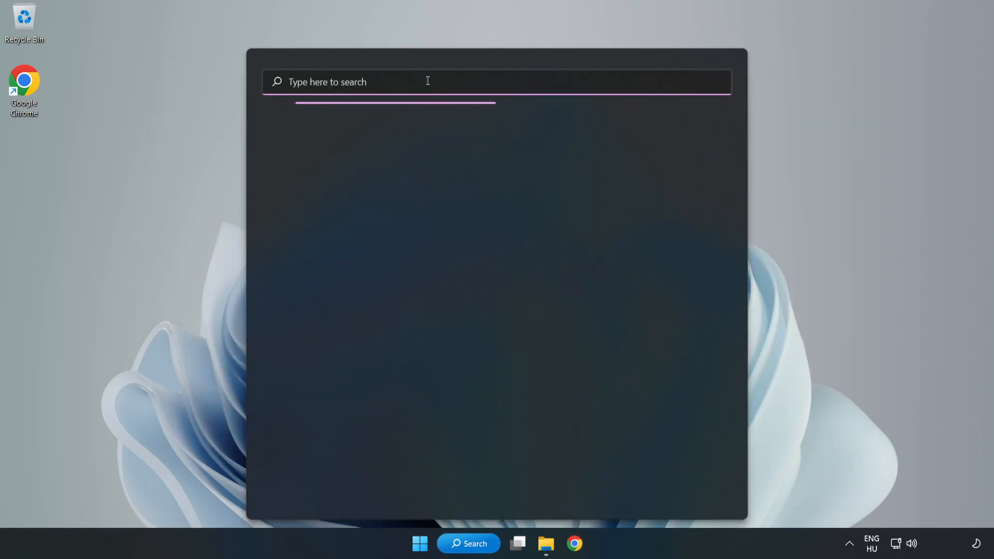
pyautogui.write('update')
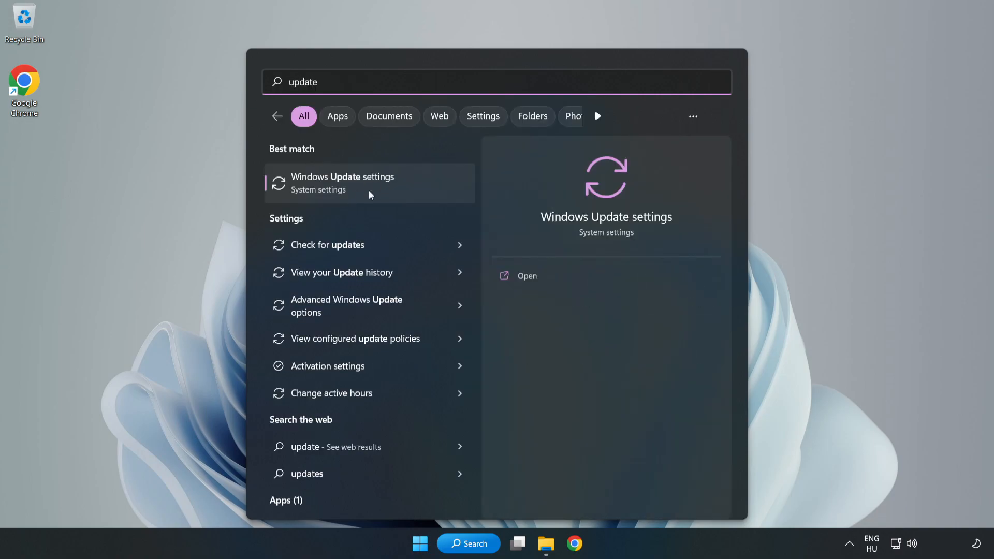
pyautogui.moveTo(405, 197)
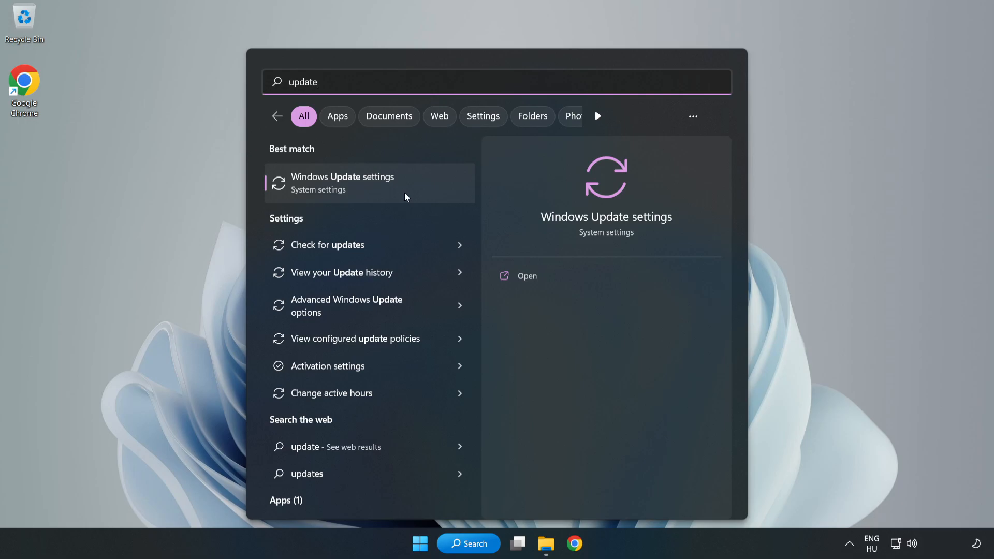
pyautogui.click(362, 183)
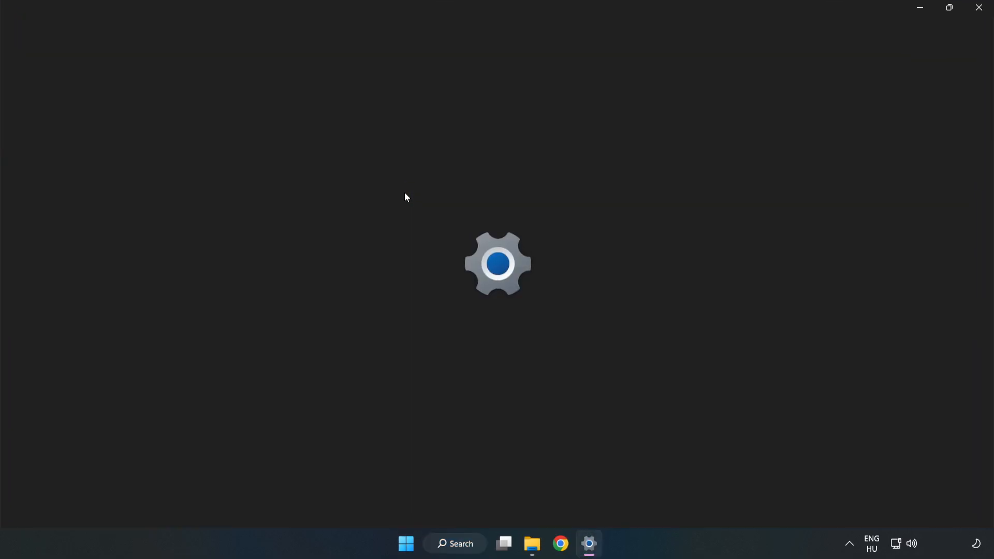
pyautogui.click(588, 558)
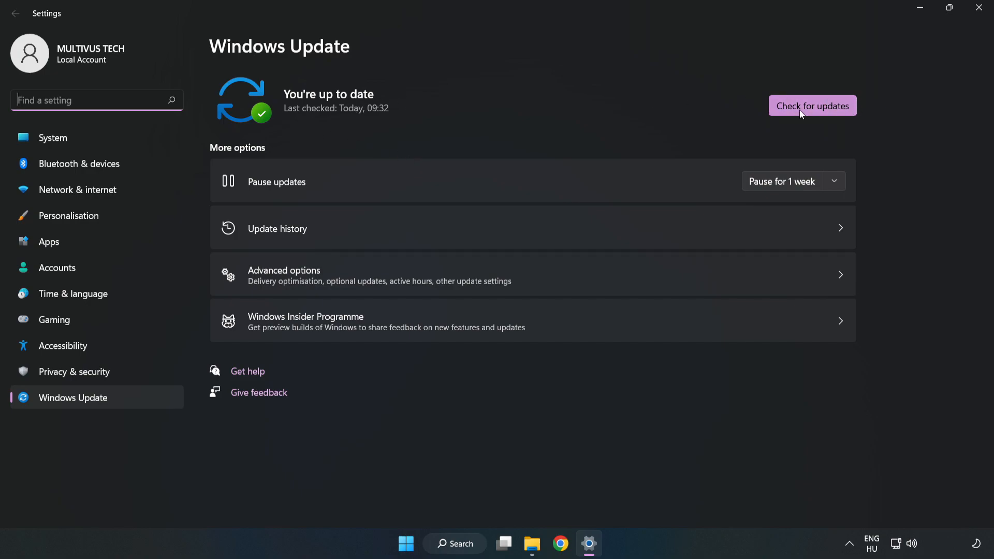
pyautogui.click(812, 106)
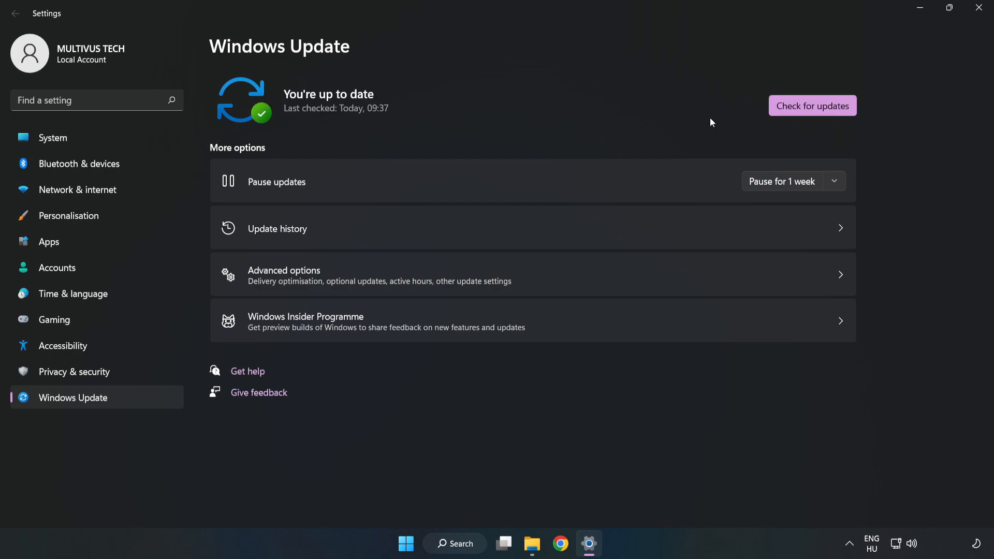
pyautogui.moveTo(977, 6)
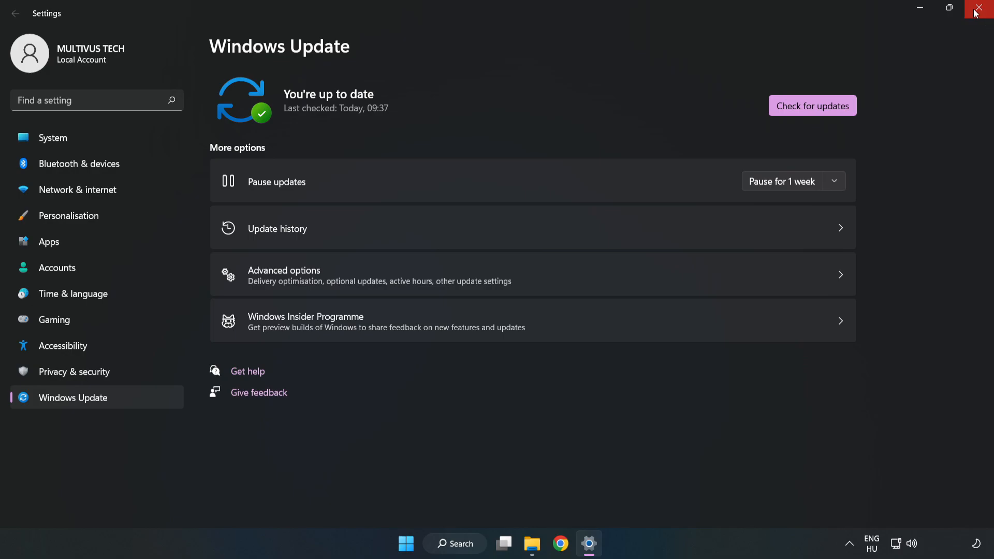
# Step: Close Settings, launch regedit and expand HKEY_CURRENT_USER\System to reveal GameConfigStore
pyautogui.click(977, 7)
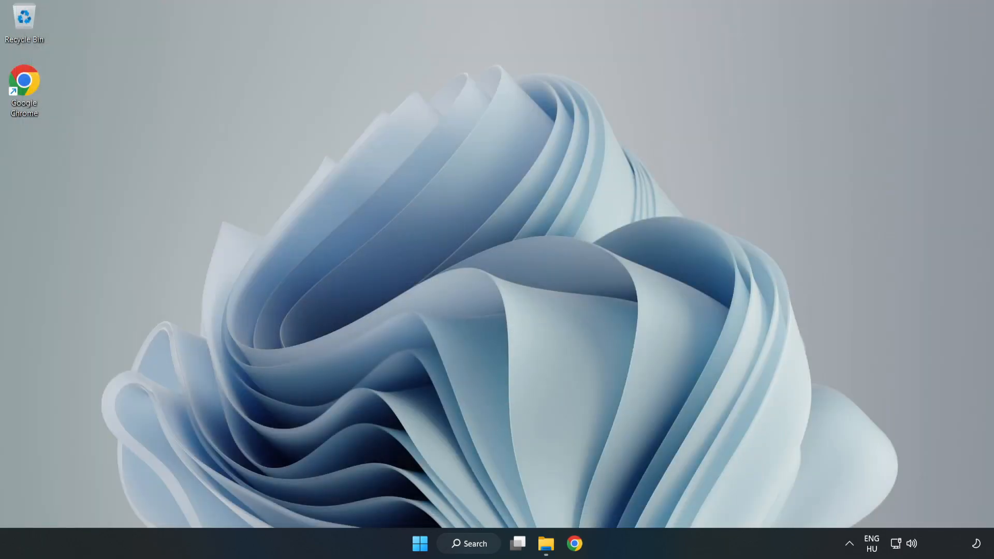
pyautogui.click(474, 544)
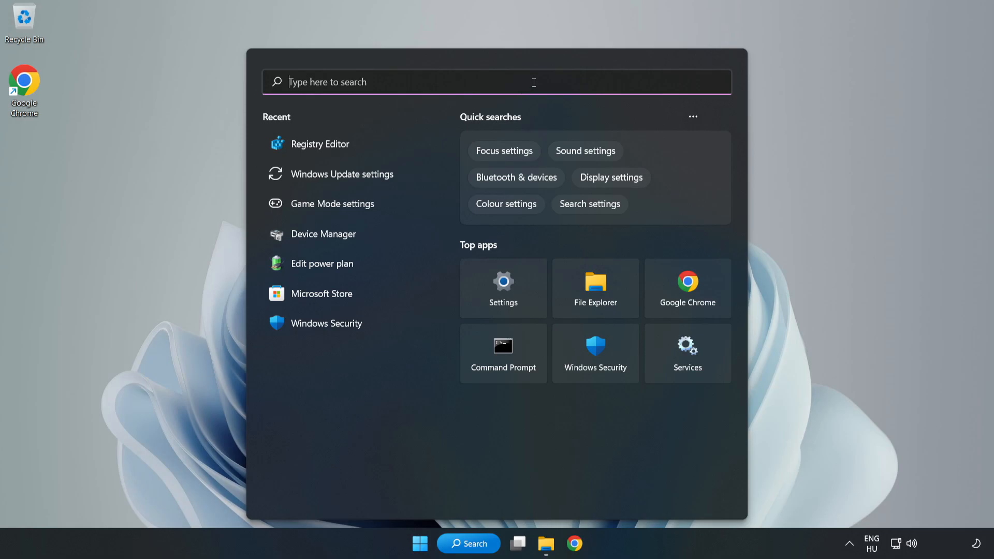
pyautogui.write('regedit')
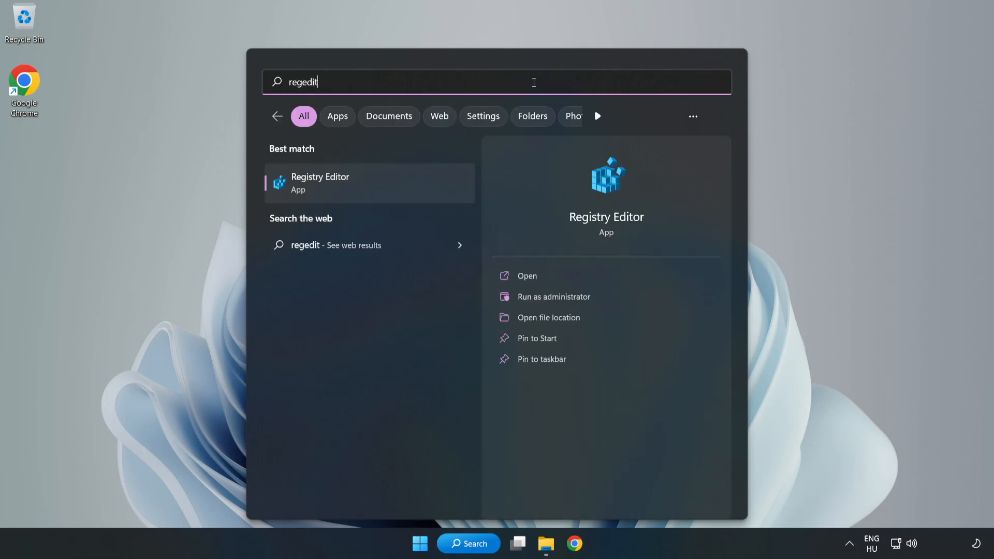
pyautogui.moveTo(330, 189)
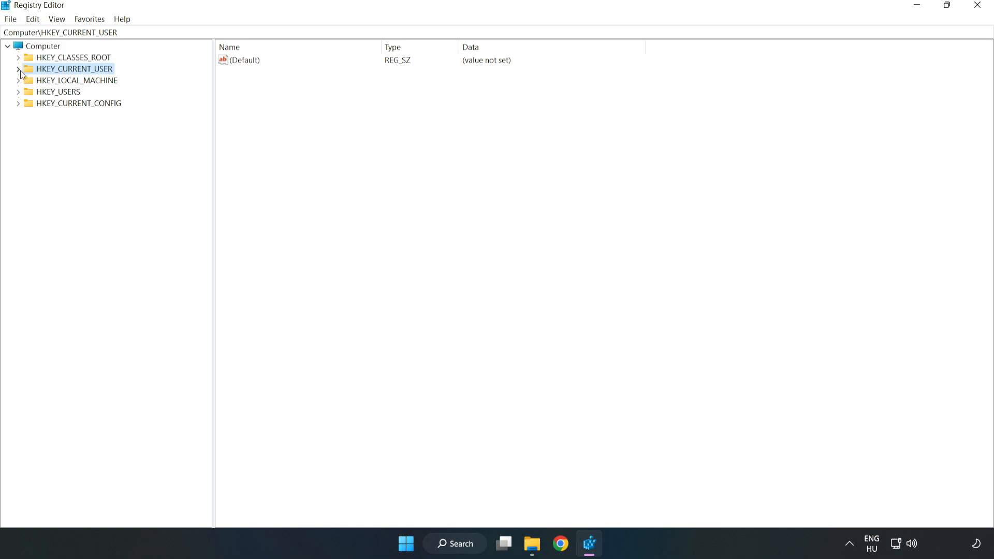
pyautogui.click(19, 68)
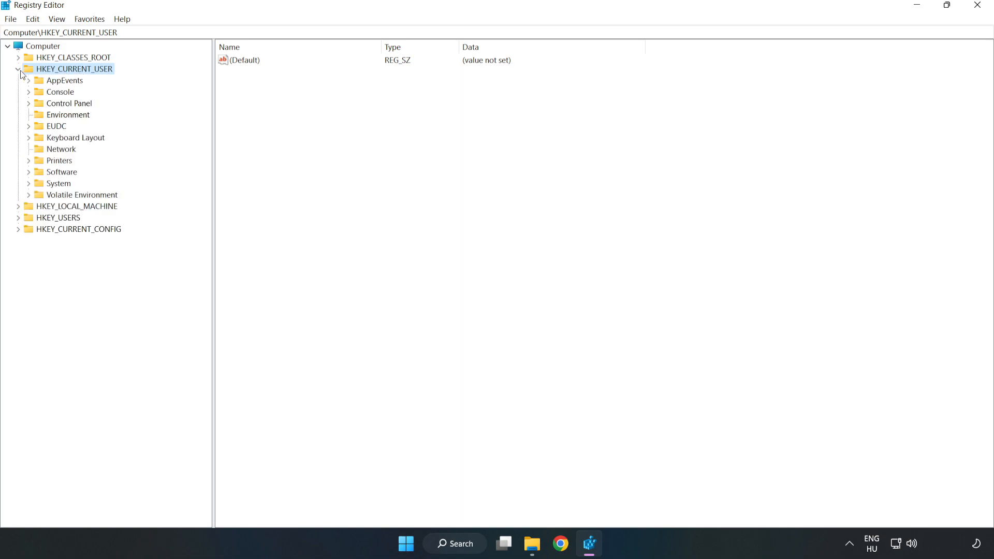
pyautogui.moveTo(29, 186)
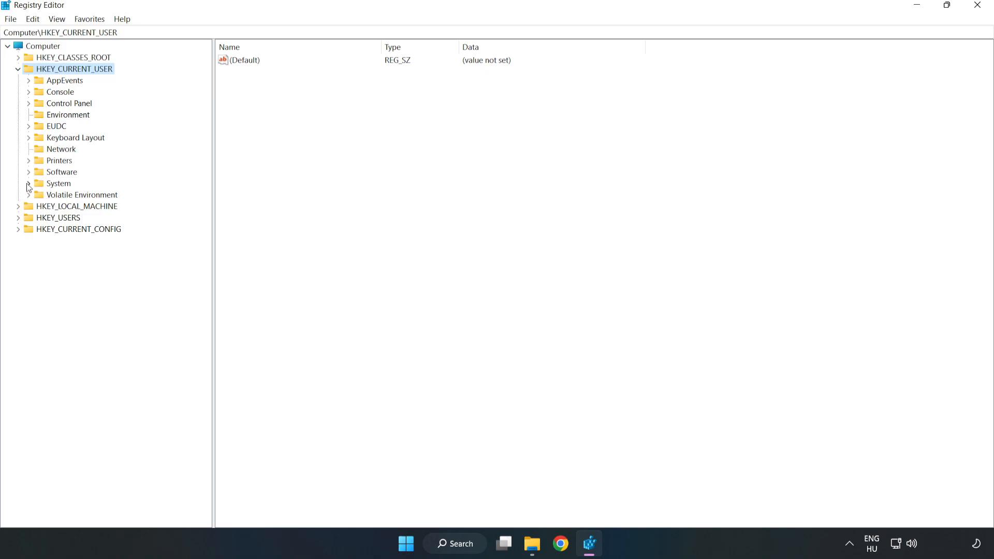
pyautogui.click(28, 183)
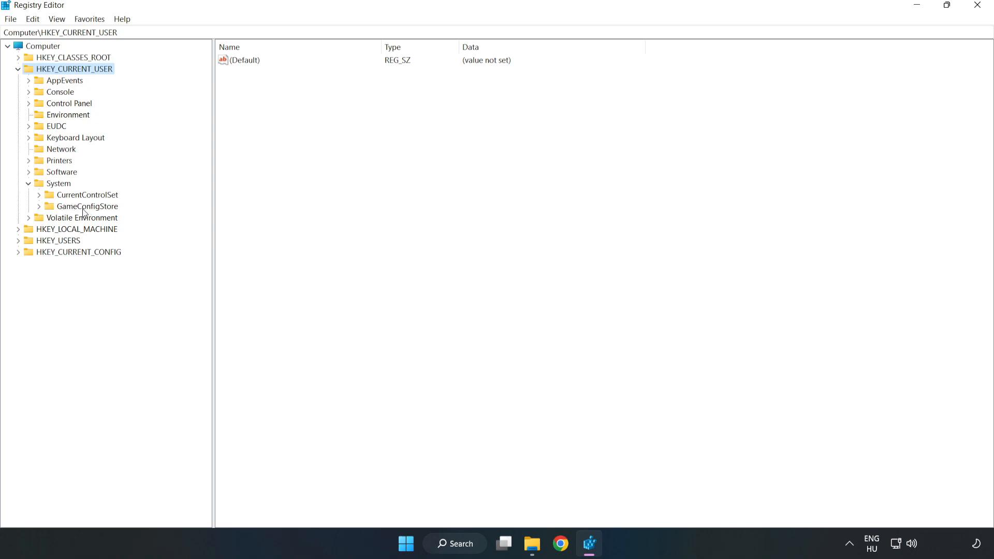
# Step: Modify GameDVR_Enabled in GameConfigStore from 1 to 0 and confirm
pyautogui.click(87, 206)
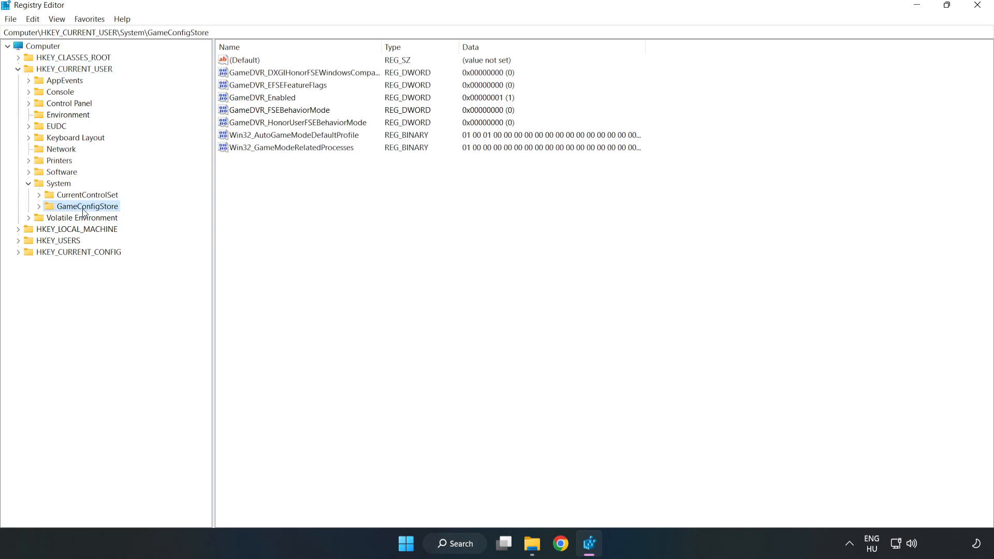
pyautogui.moveTo(250, 106)
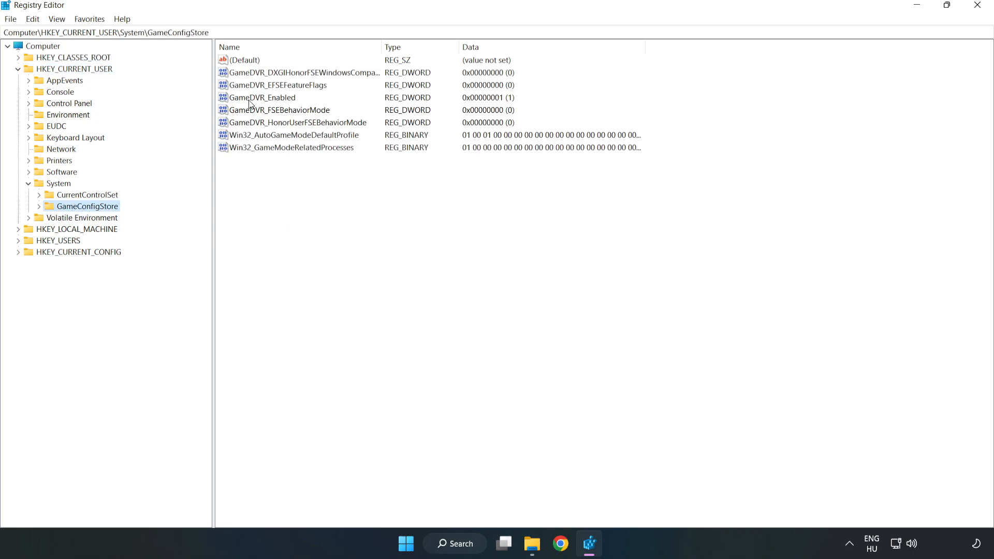
pyautogui.click(262, 97)
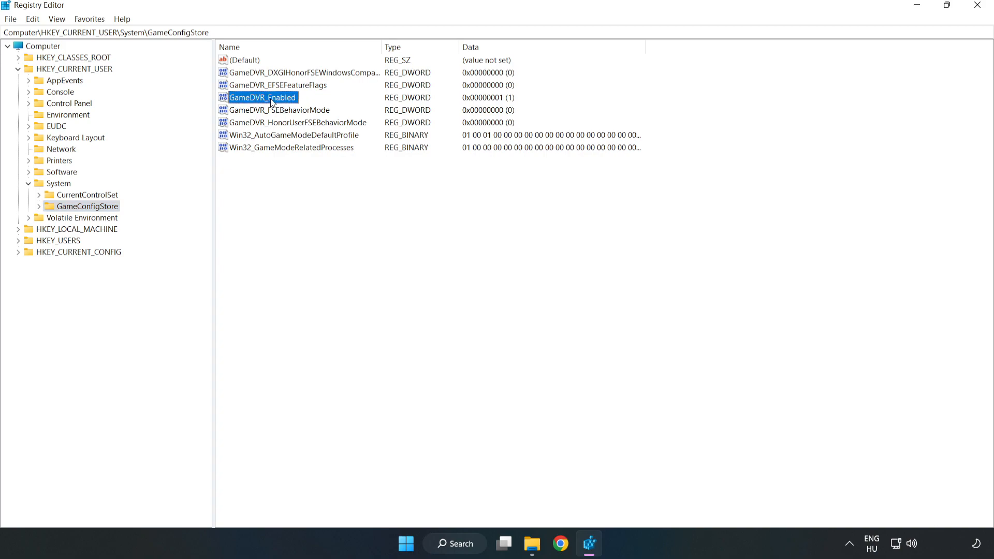
pyautogui.rightClick(271, 101)
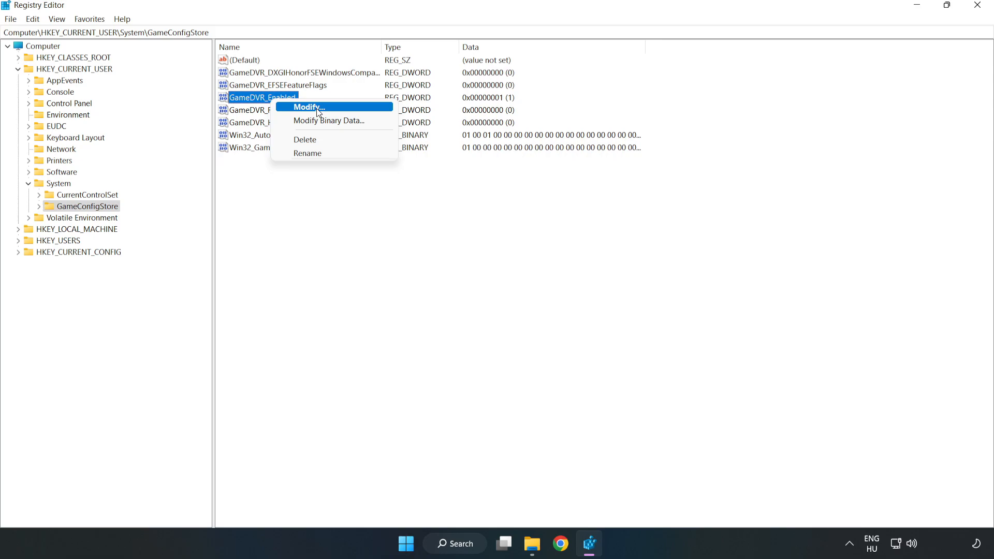
pyautogui.click(308, 106)
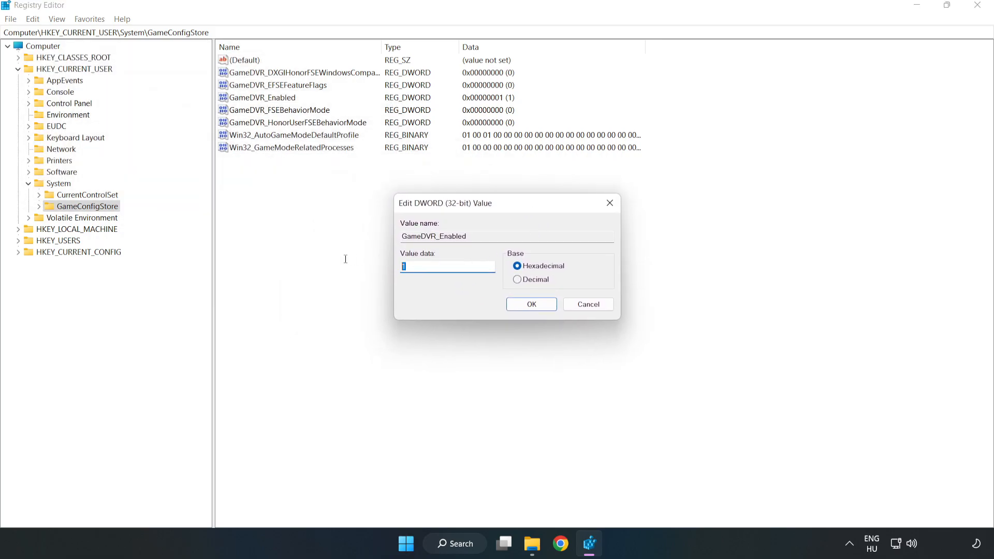
pyautogui.write('0')
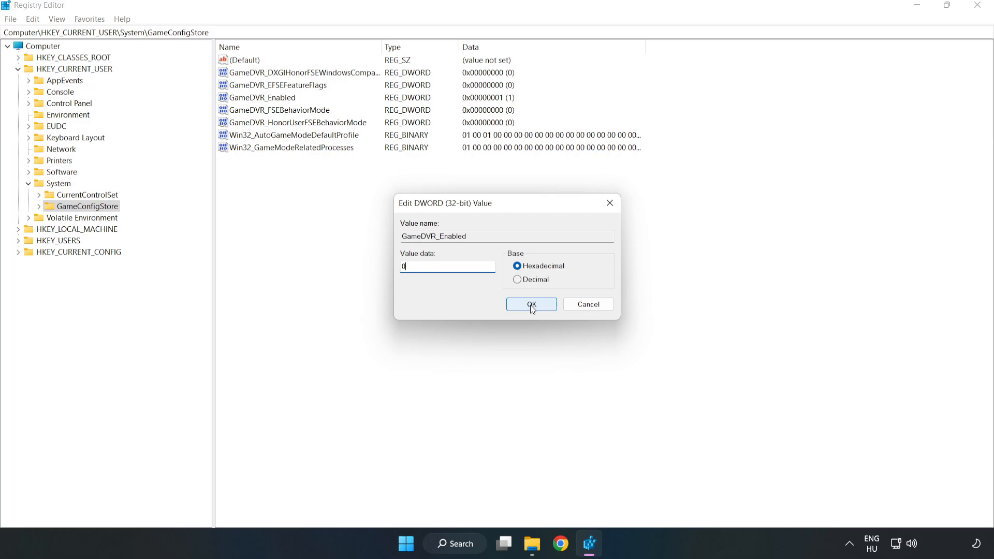
pyautogui.click(531, 305)
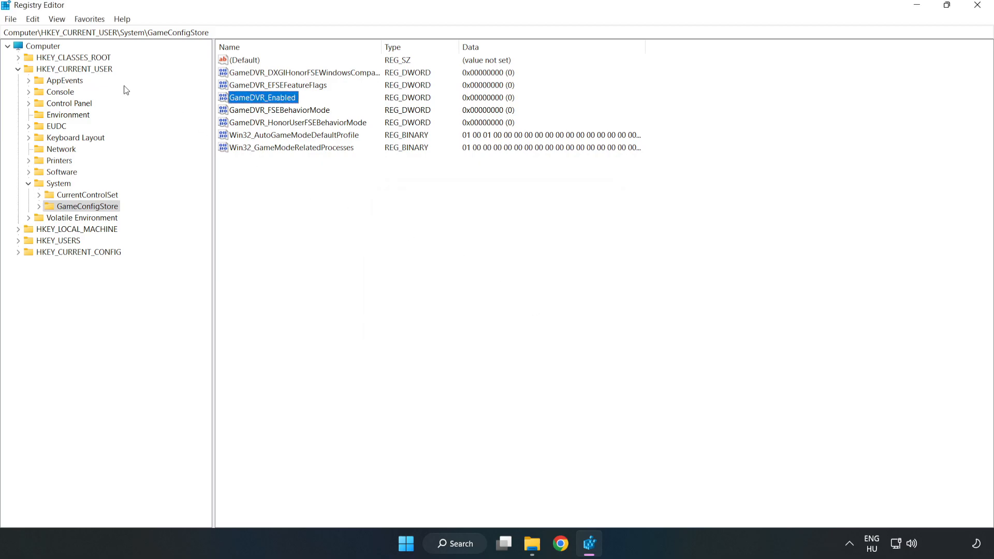
# Step: Browse to HKLM\SOFTWARE\Microsoft\PolicyManager\default\ApplicationManagement\AllowGameDVR
pyautogui.click(18, 68)
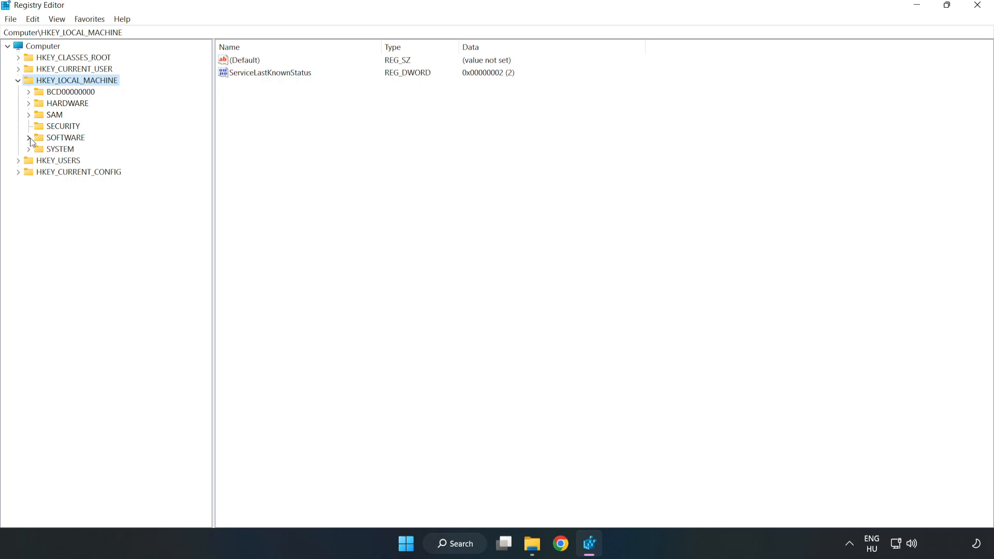
pyautogui.click(30, 138)
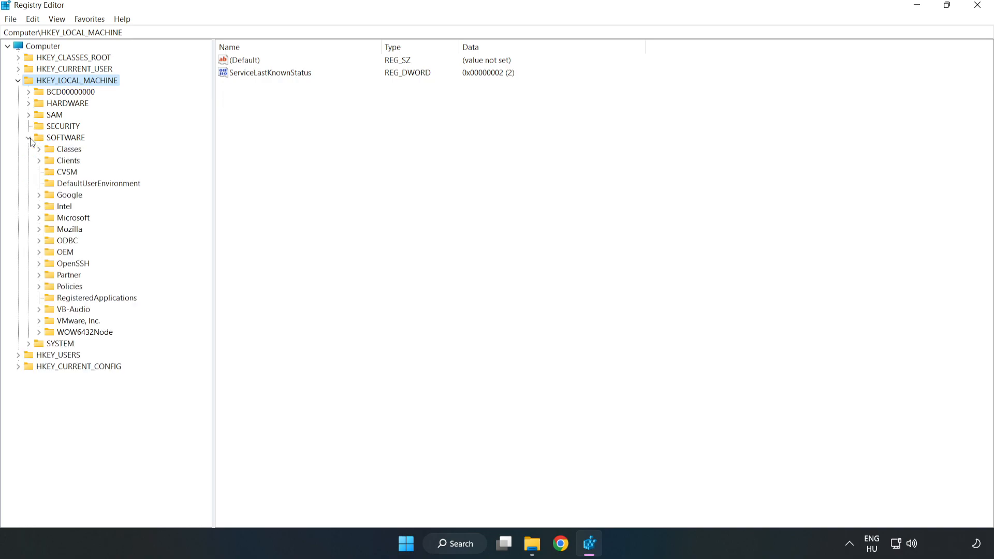
pyautogui.moveTo(41, 225)
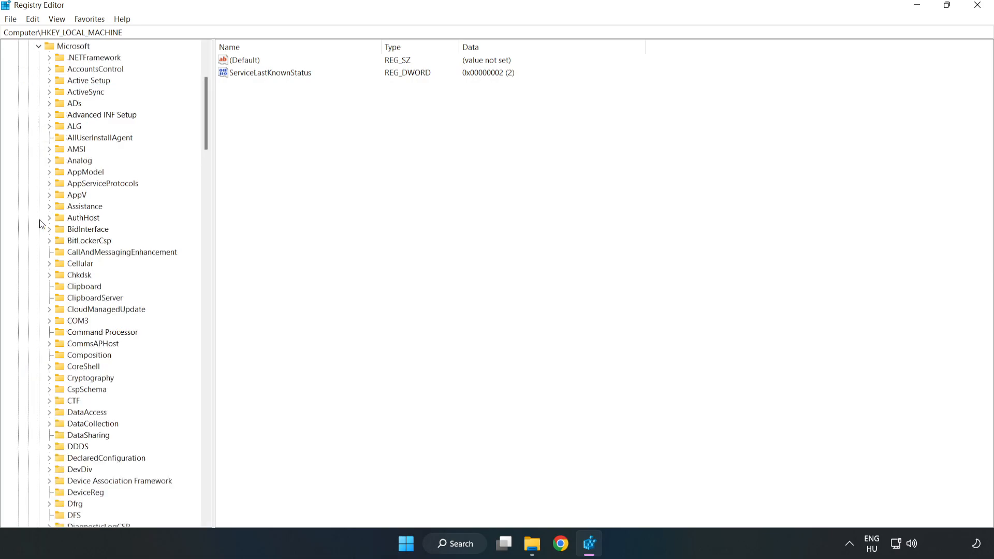
pyautogui.moveTo(148, 168)
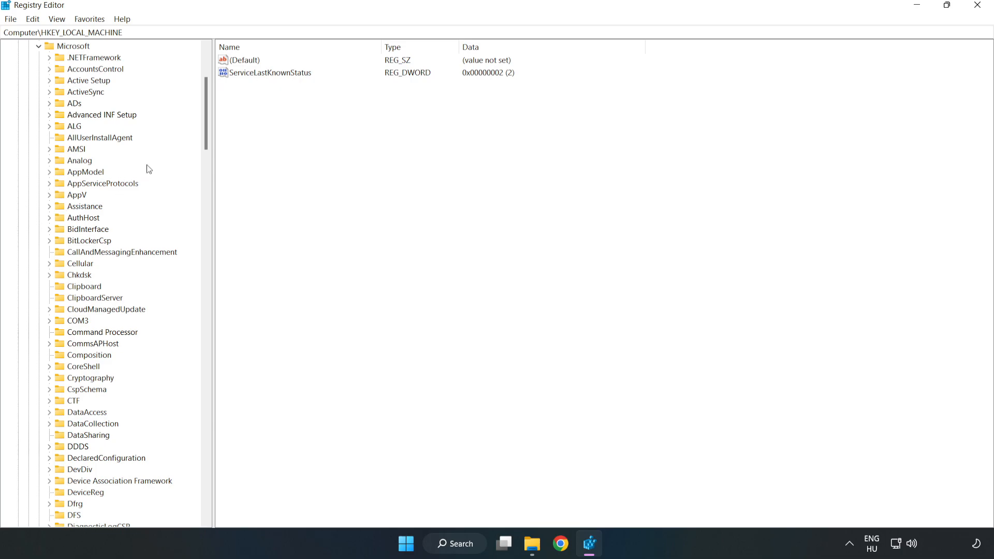
pyautogui.scroll(-3)
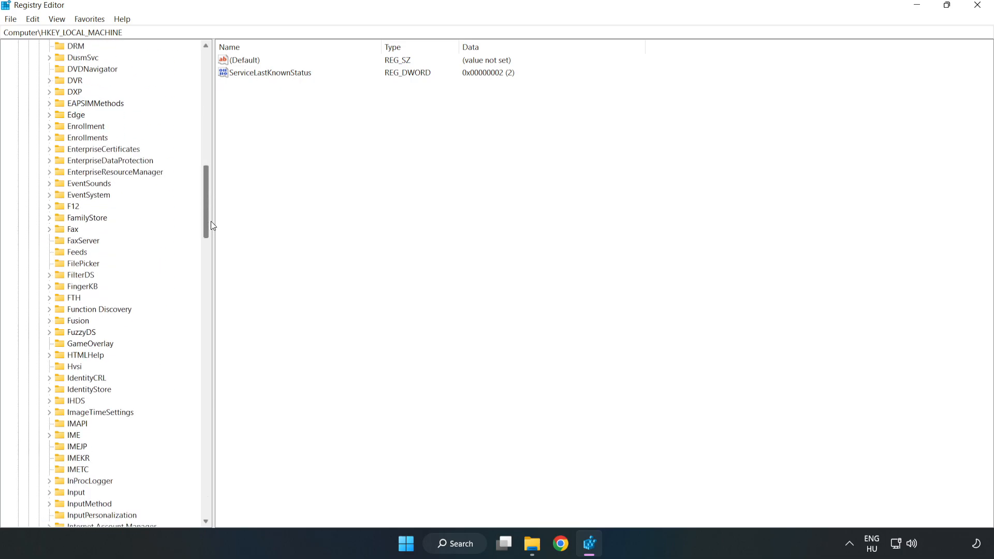
pyautogui.scroll(-3)
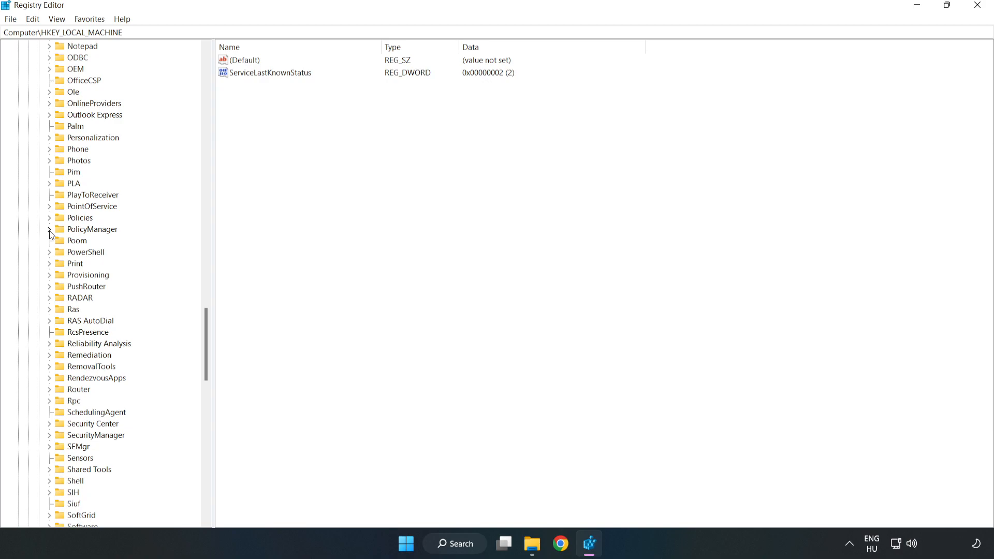
pyautogui.click(48, 229)
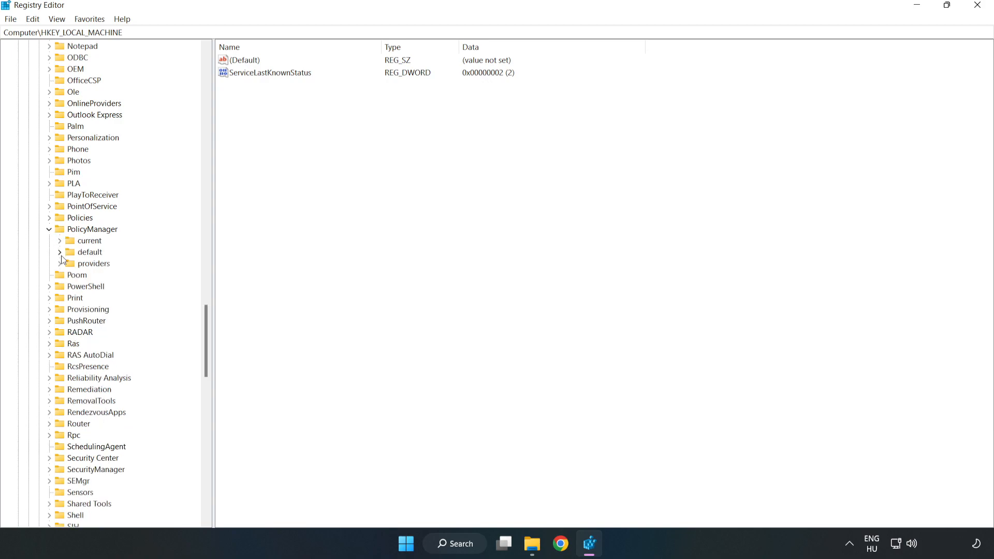
pyautogui.moveTo(85, 254)
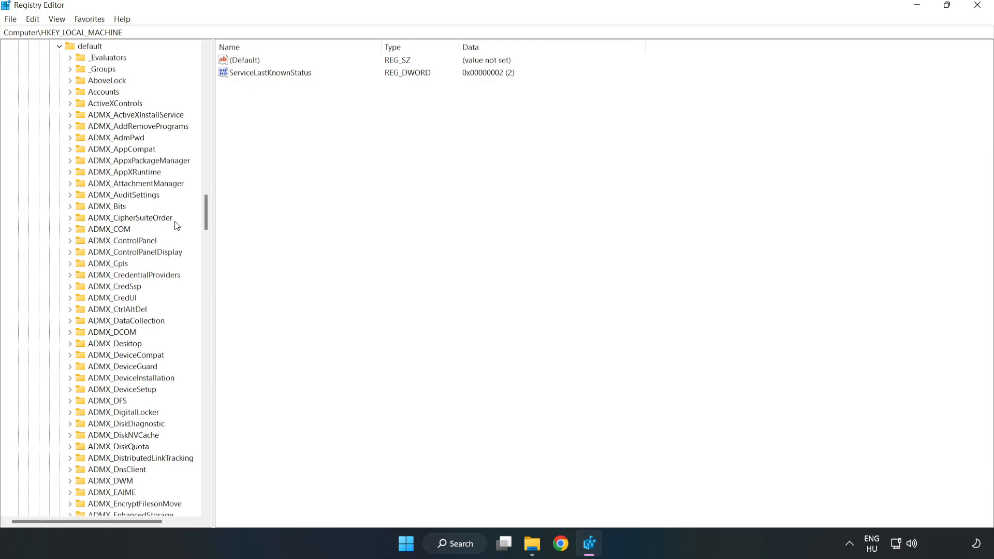
pyautogui.scroll(-3)
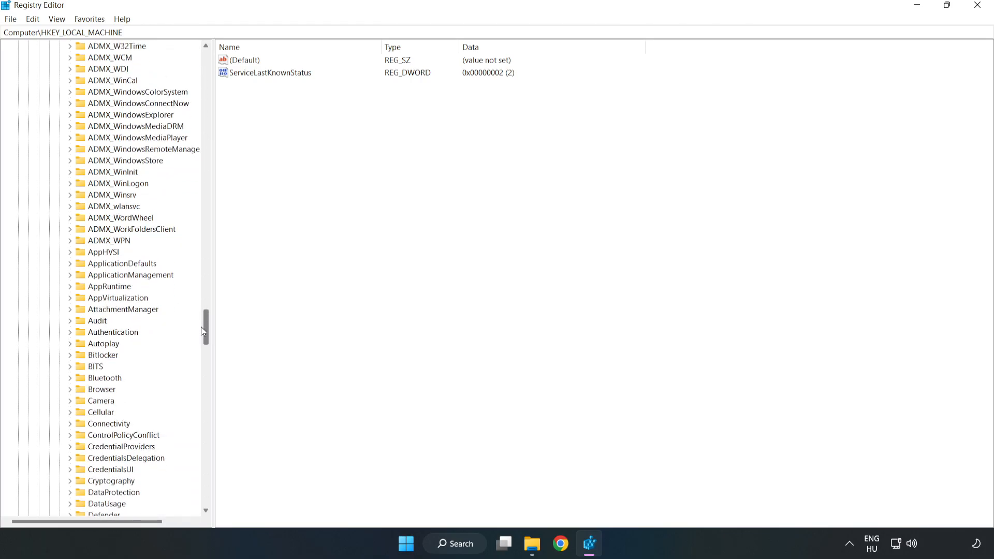
pyautogui.scroll(-3)
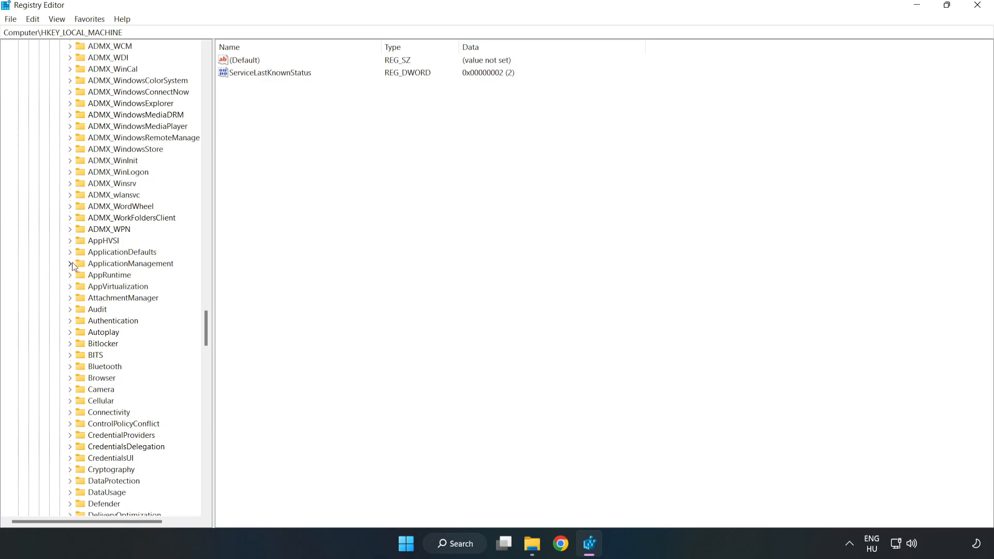
pyautogui.click(70, 264)
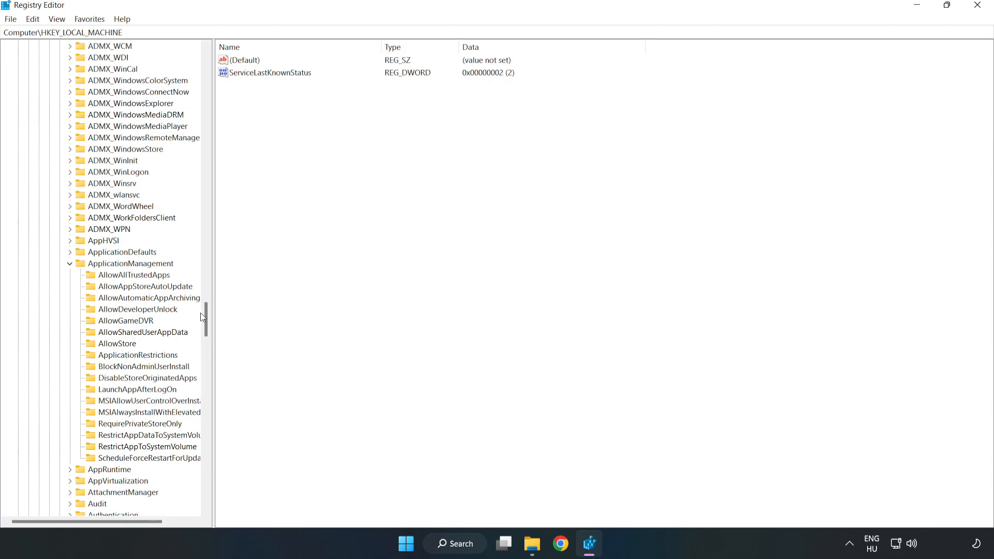
pyautogui.moveTo(109, 324)
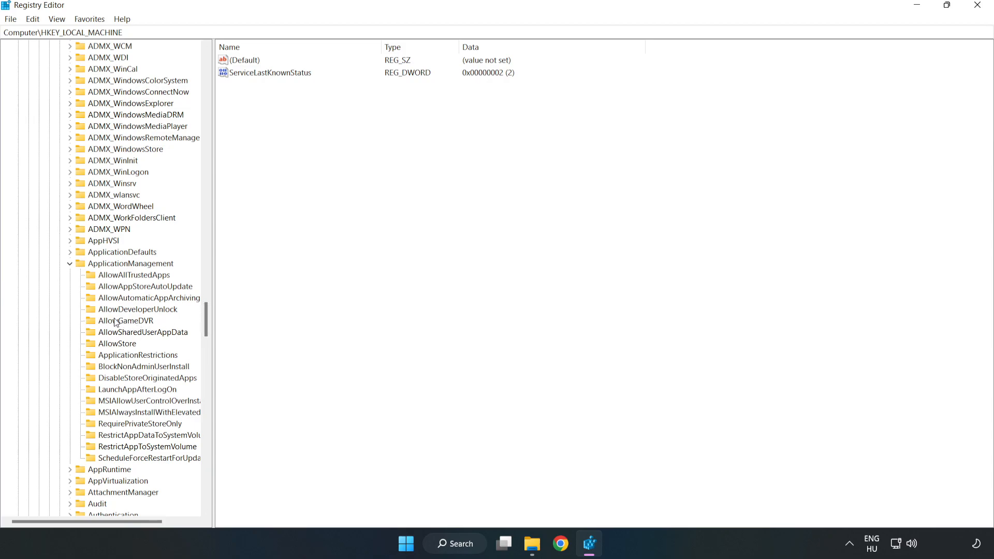
pyautogui.click(124, 321)
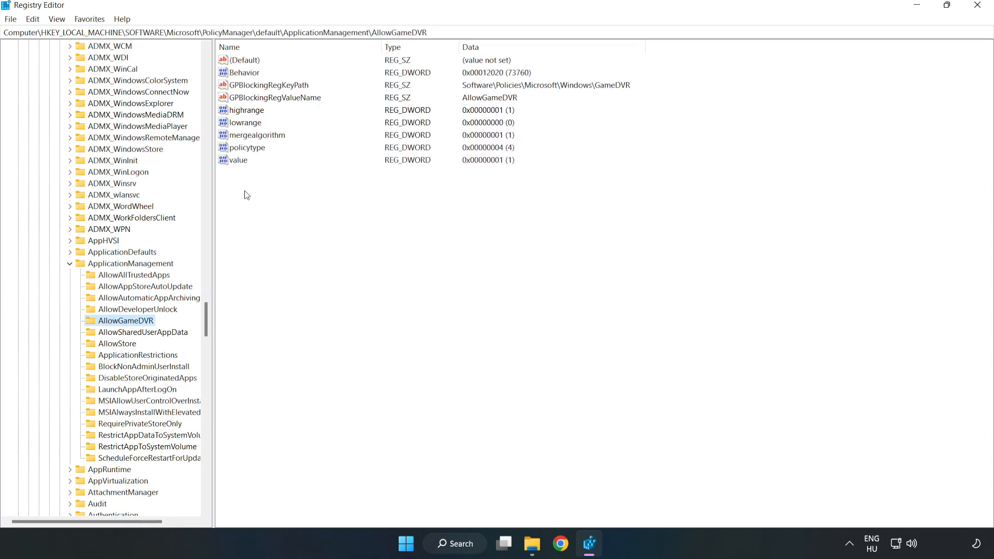
# Step: Modify the AllowGameDVR 'value' entry from 1 to 0 and confirm
pyautogui.click(238, 159)
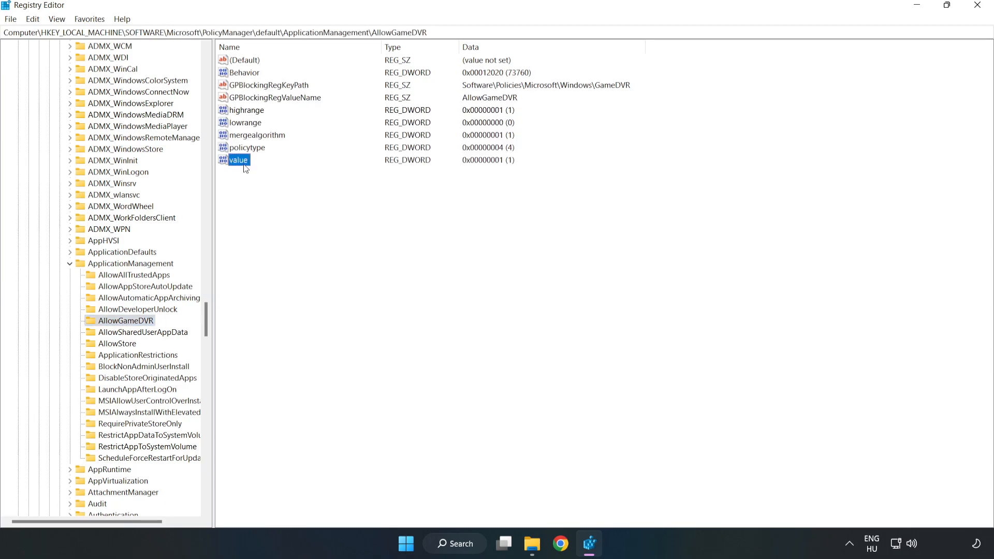
pyautogui.rightClick(238, 160)
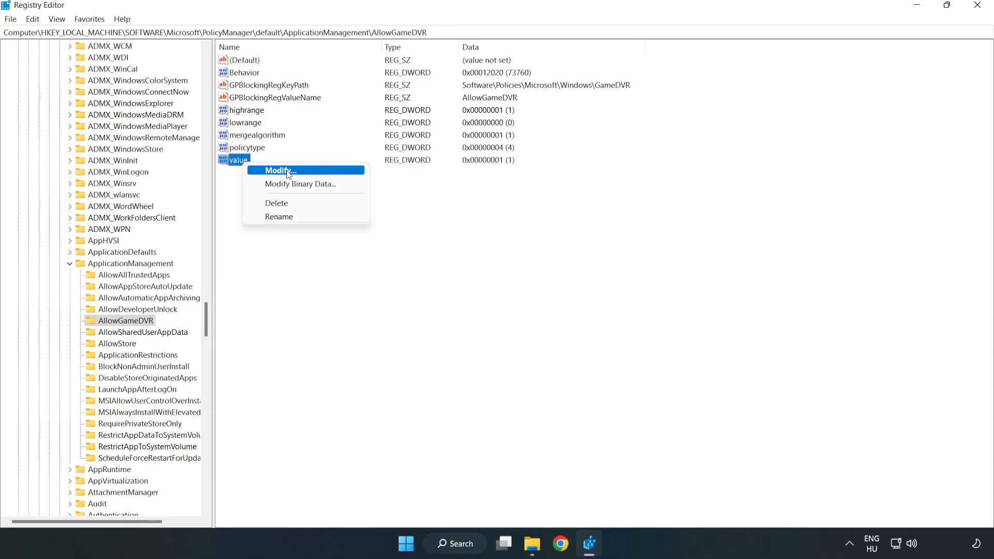
pyautogui.click(289, 169)
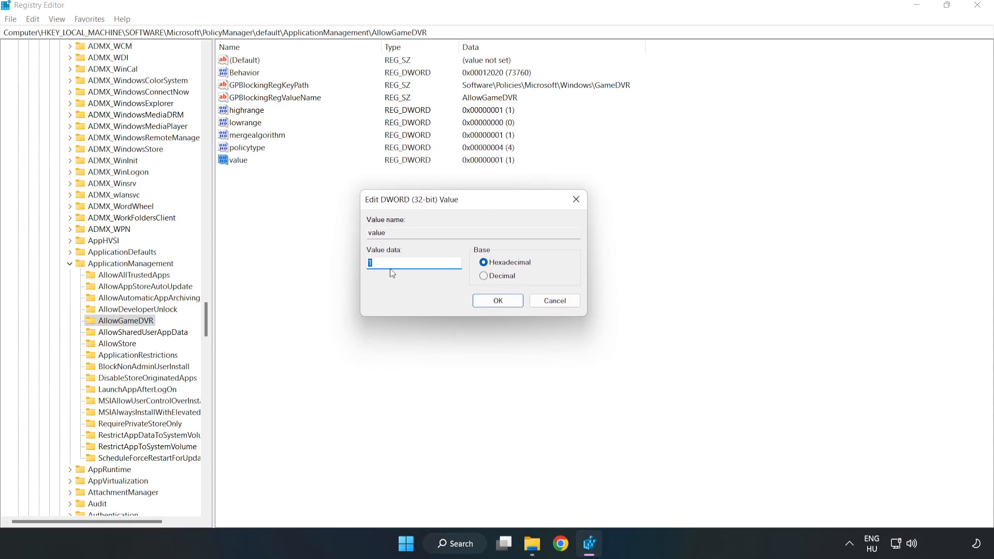
pyautogui.write('0')
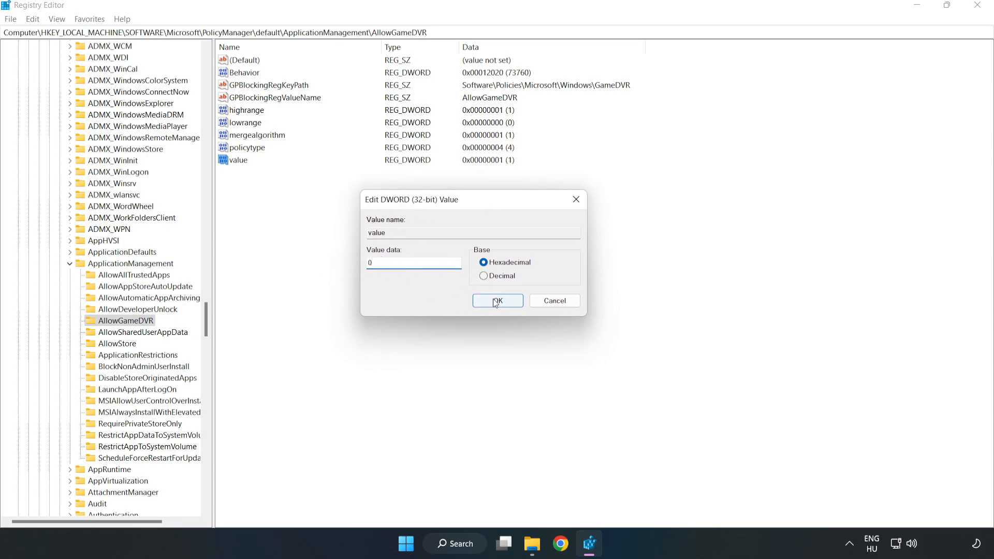
pyautogui.click(497, 301)
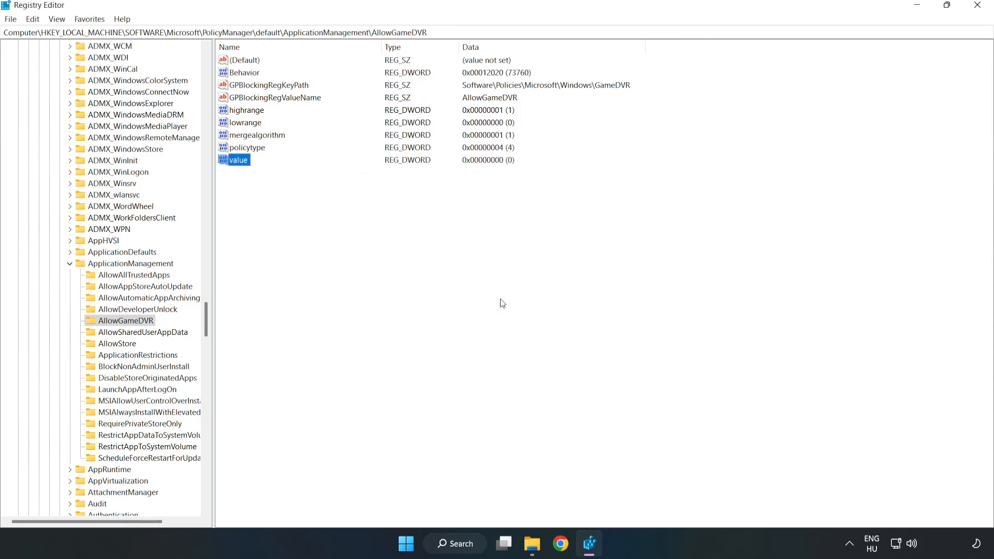
pyautogui.moveTo(975, 14)
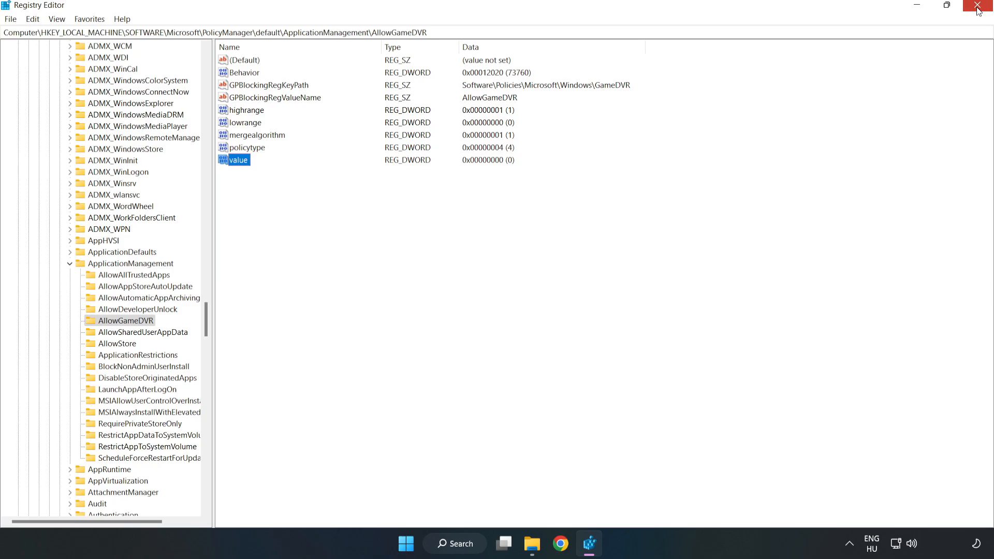
# Step: Close Registry Editor, download the DirectX End-User Runtime Web Installer and launch dxwebsetup.exe
pyautogui.click(976, 5)
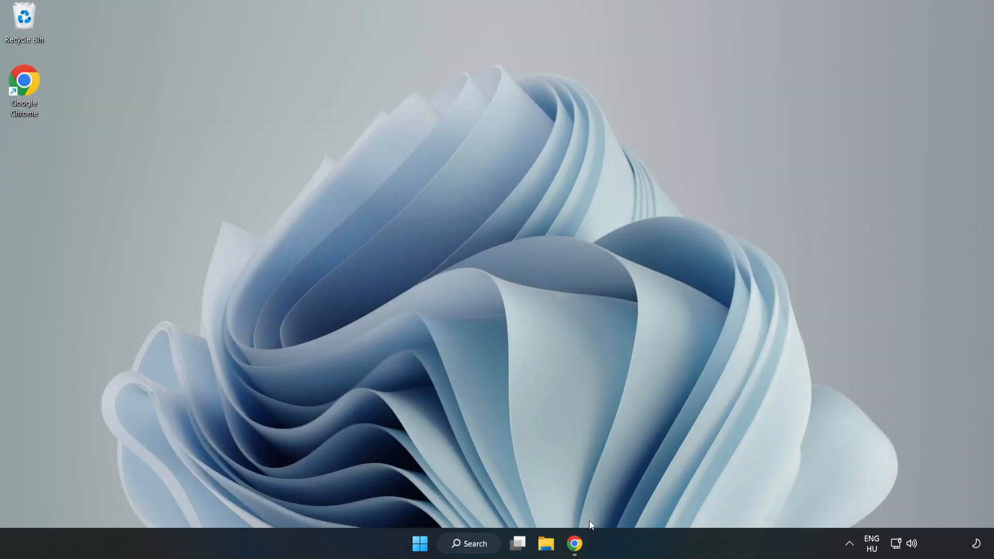
pyautogui.moveTo(577, 557)
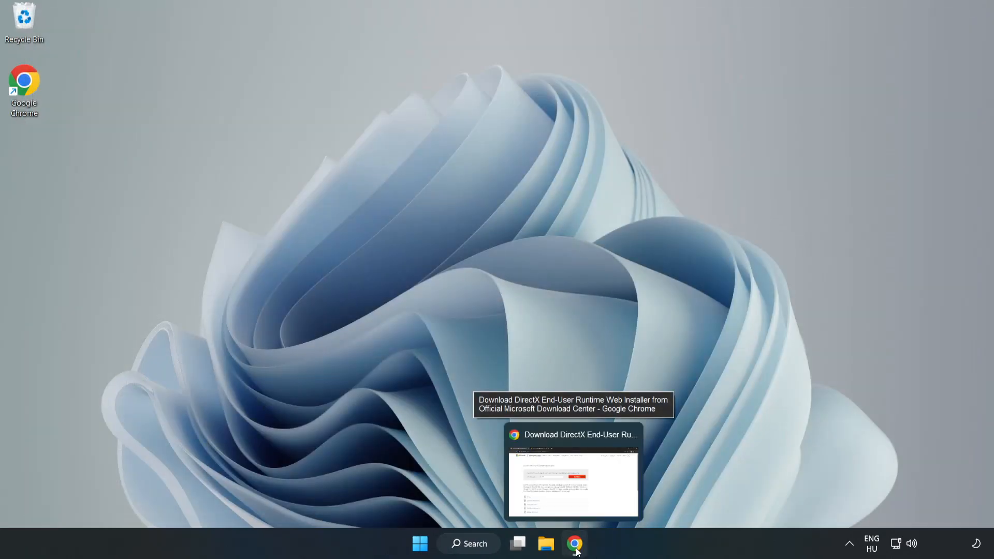
pyautogui.click(574, 543)
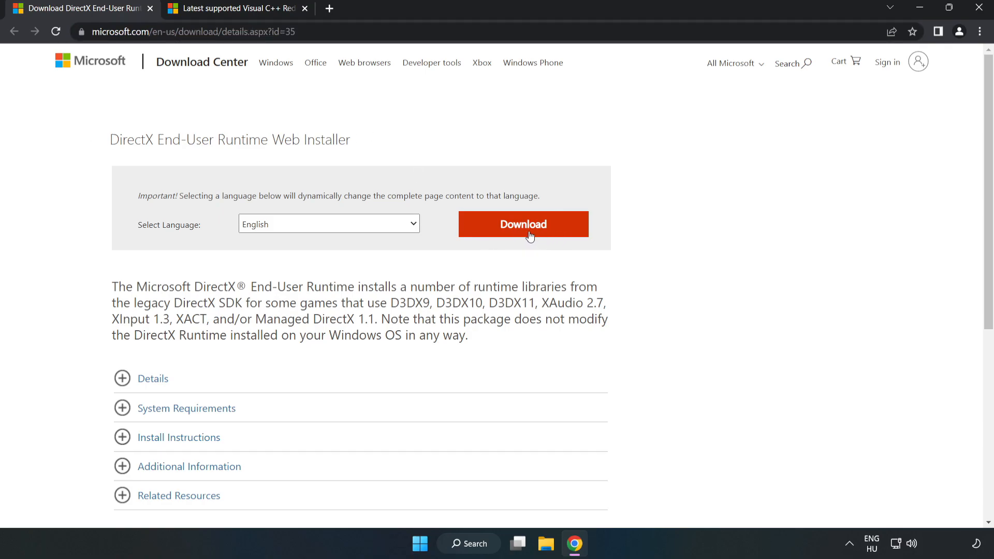
pyautogui.click(523, 223)
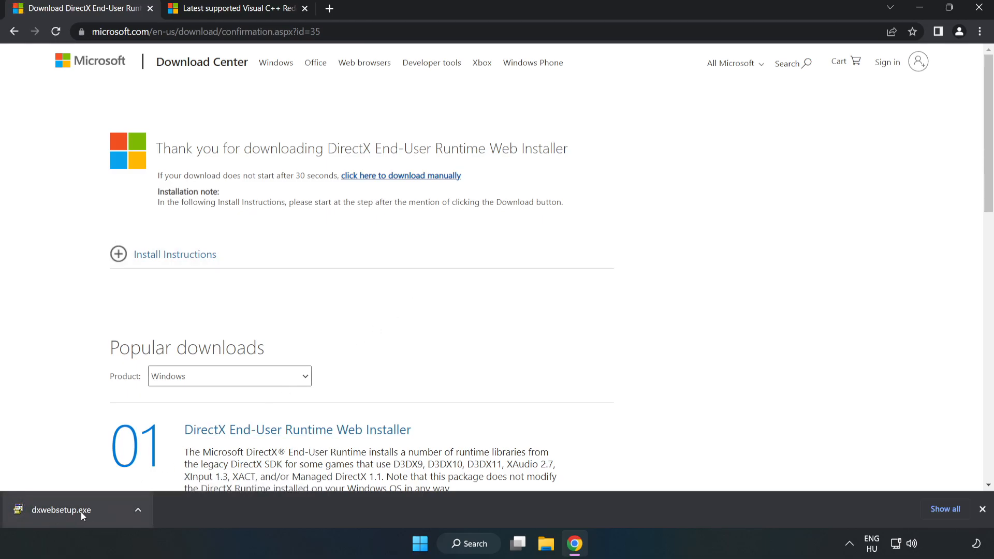
pyautogui.click(61, 510)
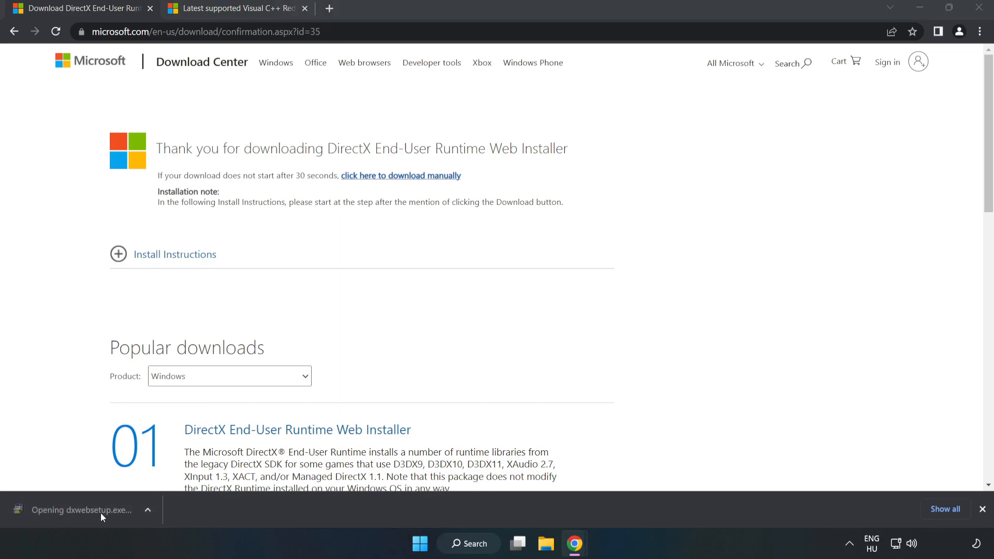
pyautogui.moveTo(105, 515)
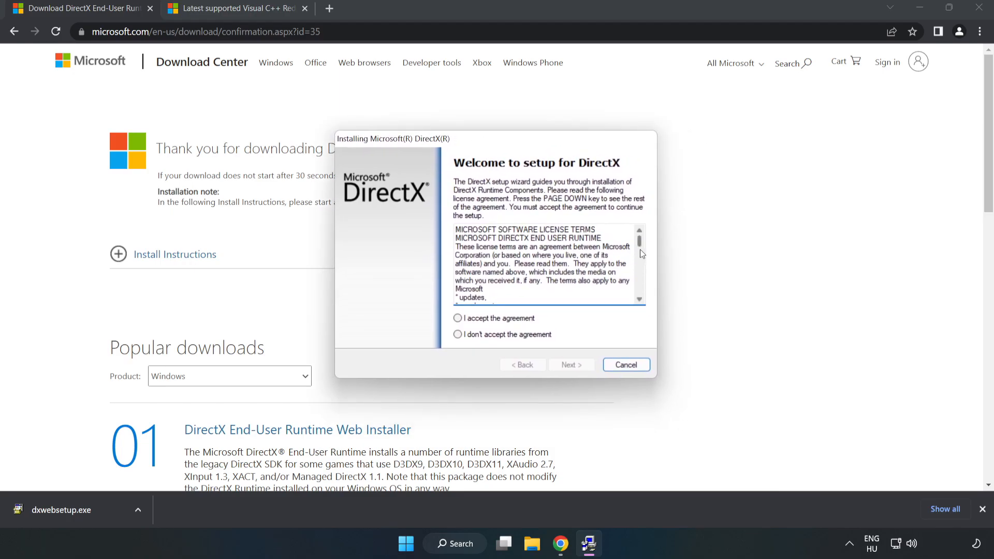
# Step: Run DirectX Setup accepting the license, declining the Bing Bar, and finish it
pyautogui.click(457, 317)
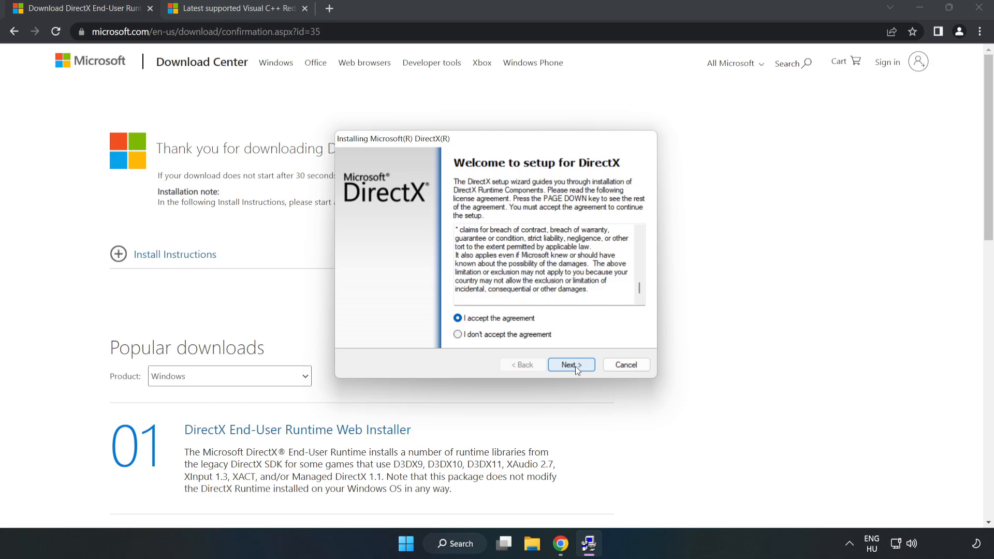
pyautogui.click(571, 364)
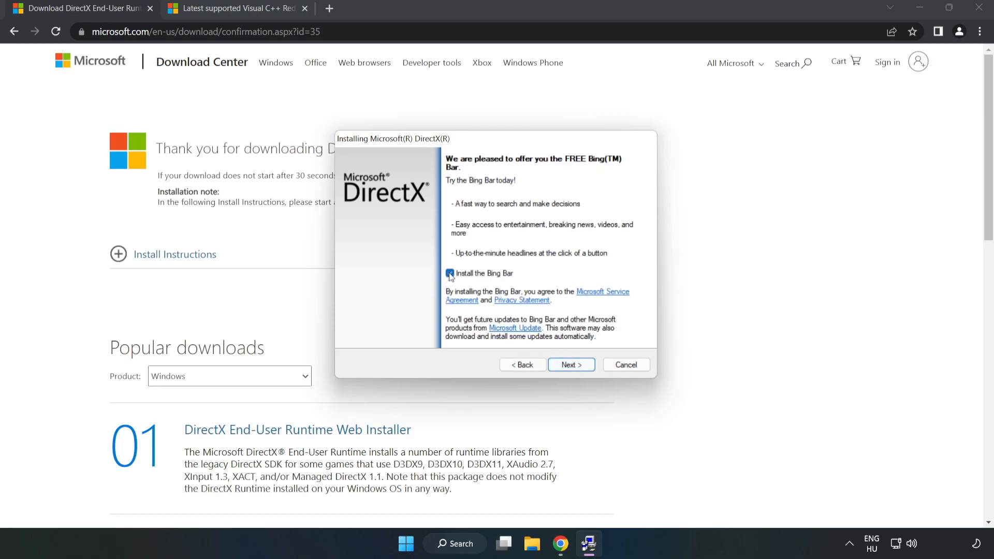
pyautogui.click(450, 273)
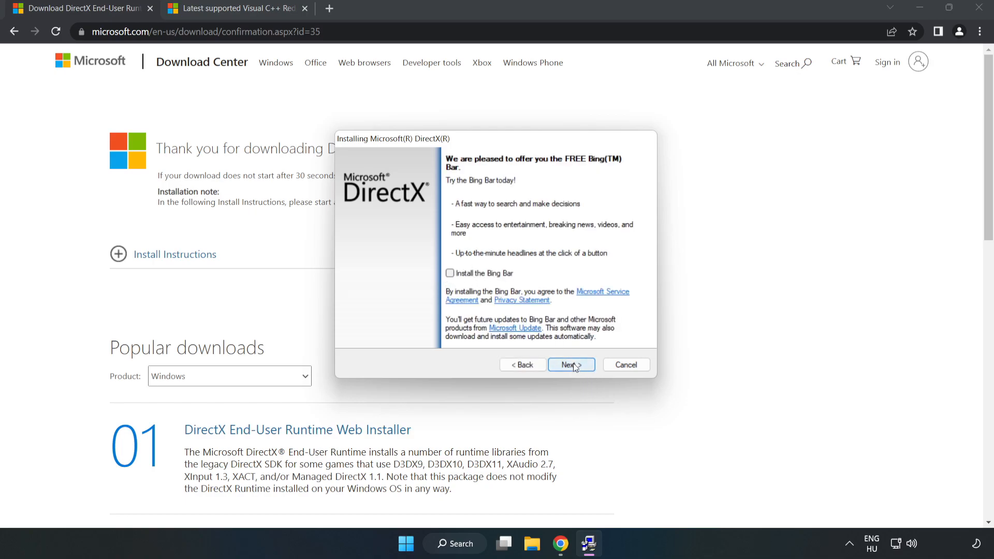
pyautogui.click(571, 364)
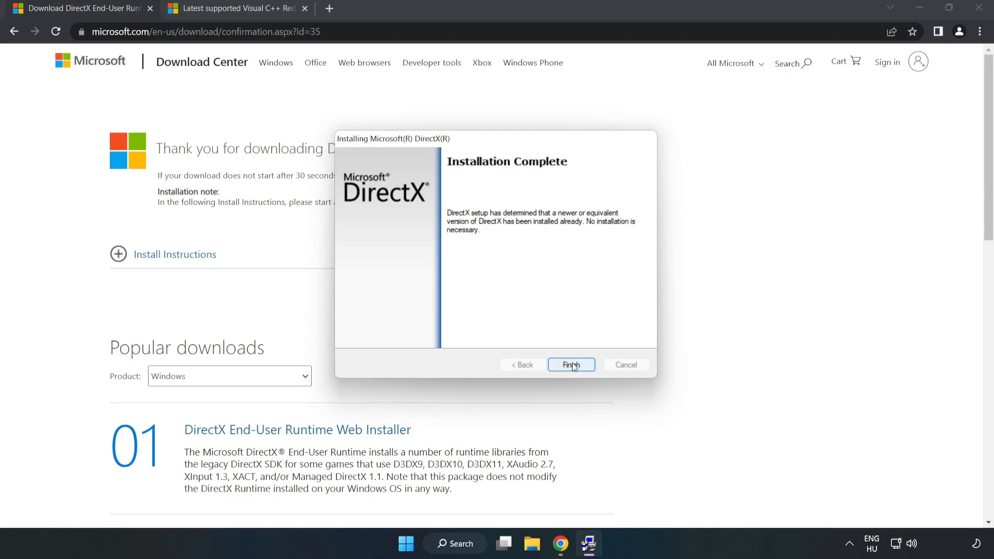
pyautogui.click(571, 364)
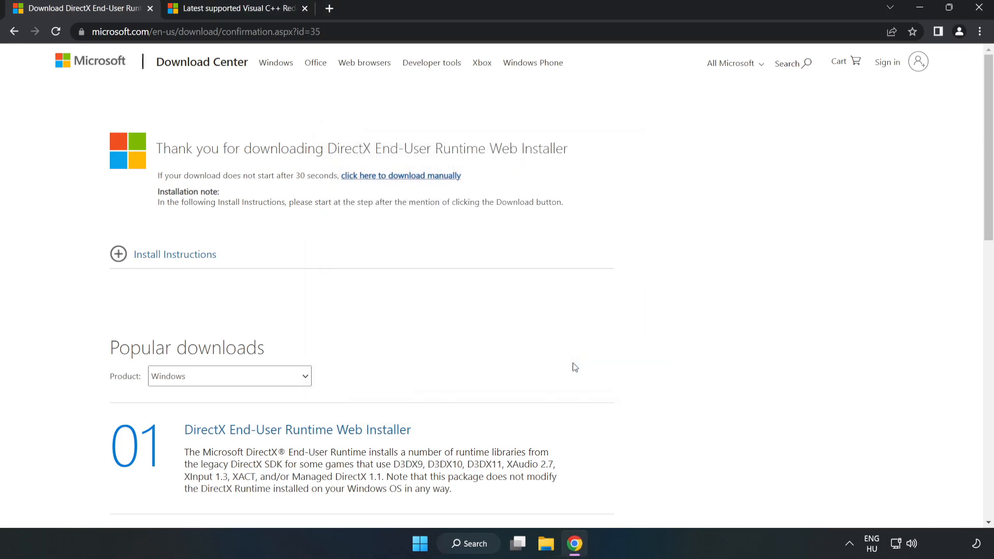
pyautogui.moveTo(151, 10)
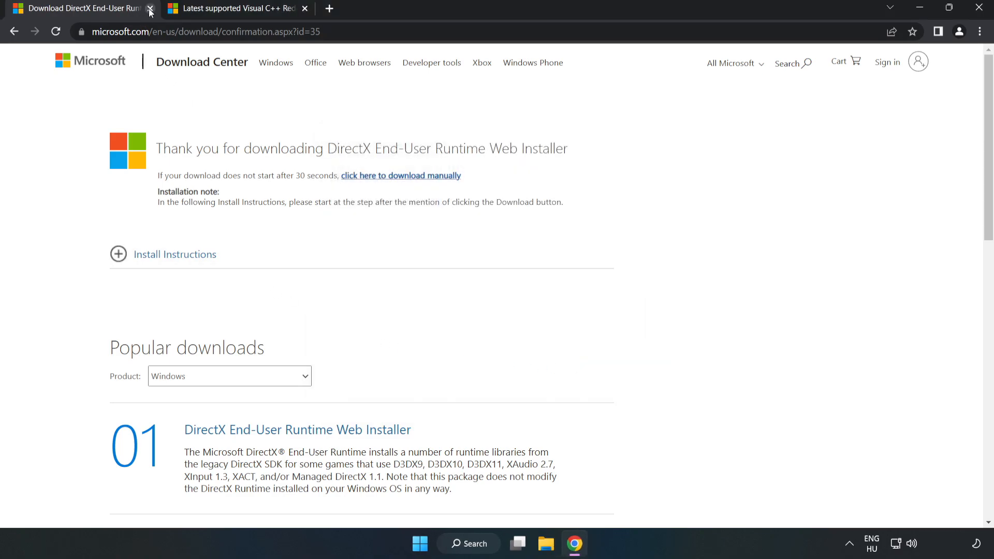
# Step: Close the DirectX tab and download the 2015–2022 Visual C++ redistributables (ARM64, x86, x64)
pyautogui.click(151, 11)
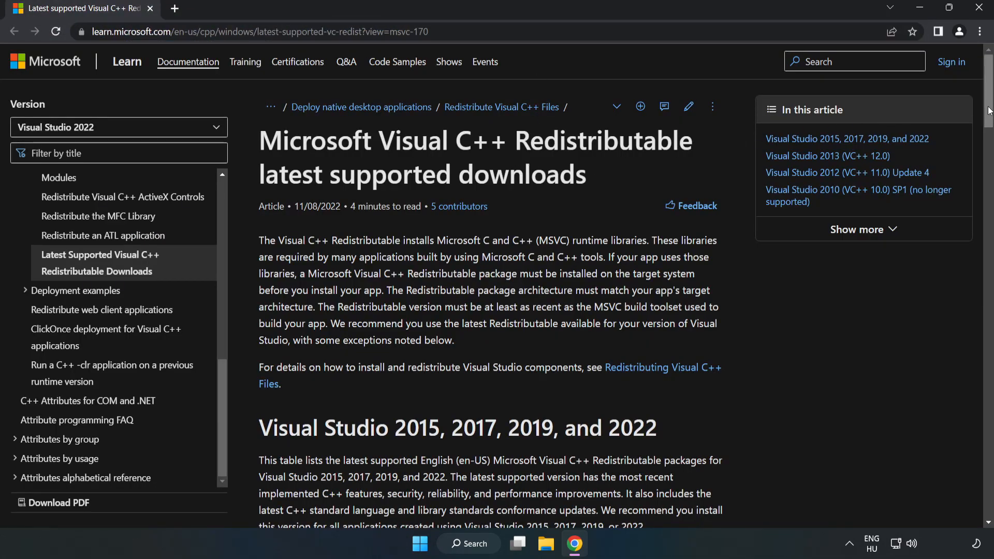
pyautogui.scroll(-3)
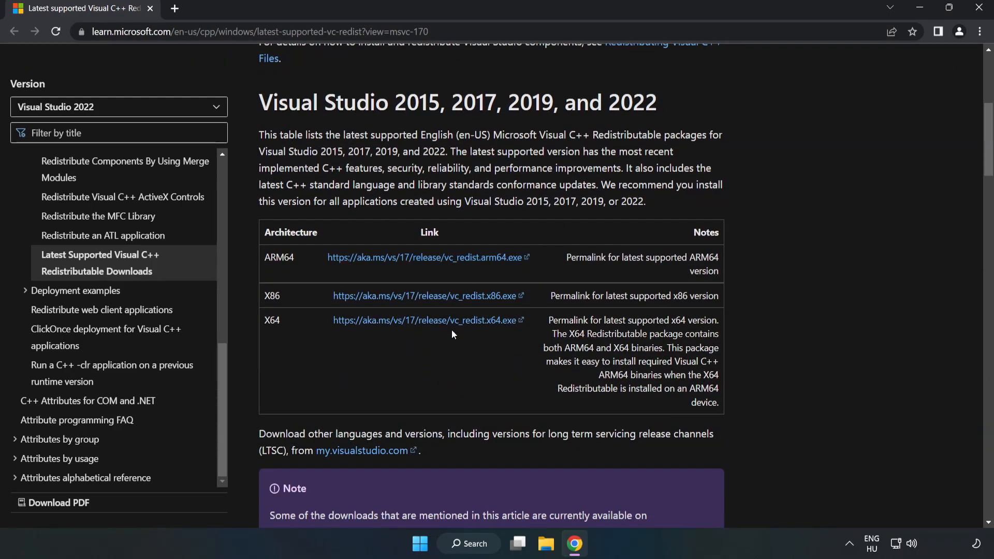
pyautogui.click(436, 296)
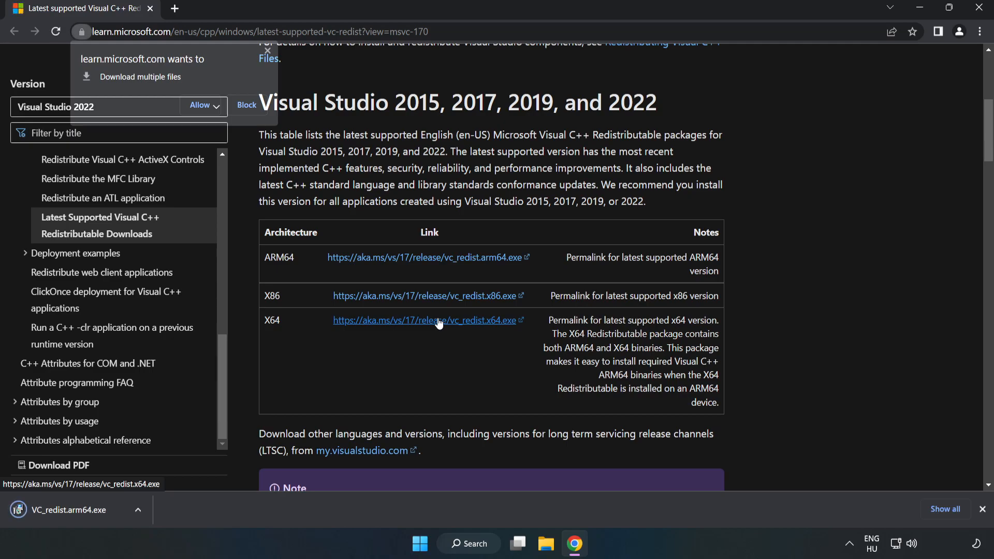
pyautogui.click(199, 106)
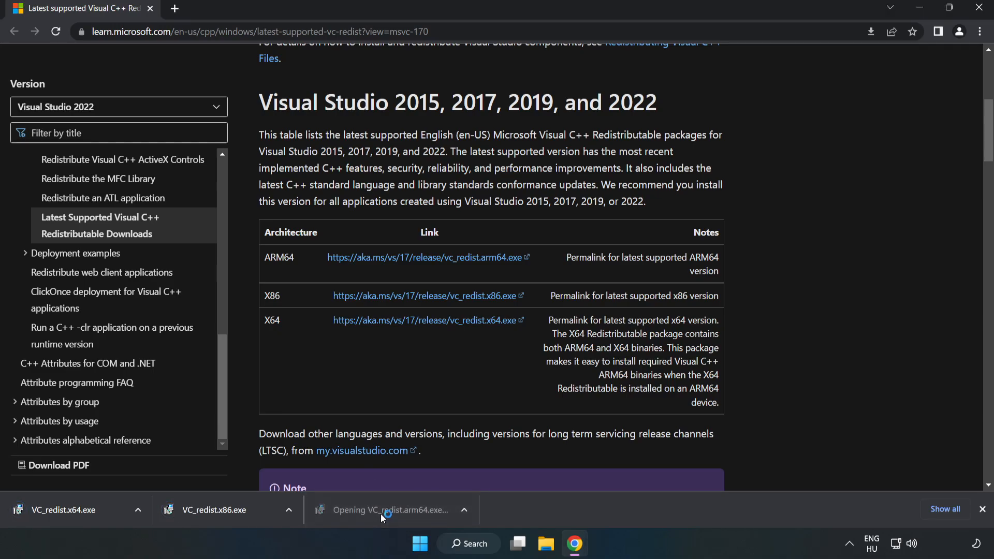
# Step: Run the ARM64 VC_redist installer, which fails as unsupported, and dismiss it
pyautogui.click(391, 509)
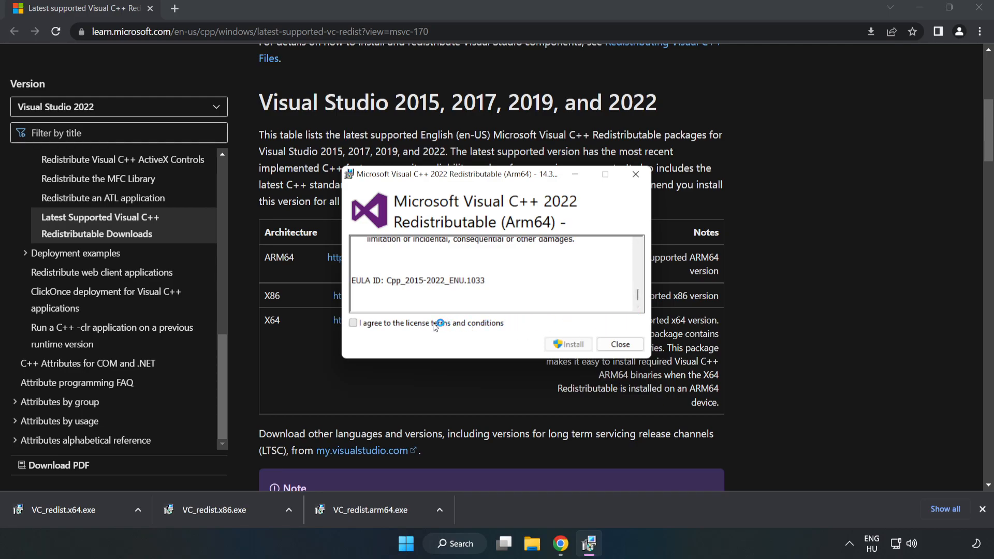
pyautogui.click(353, 323)
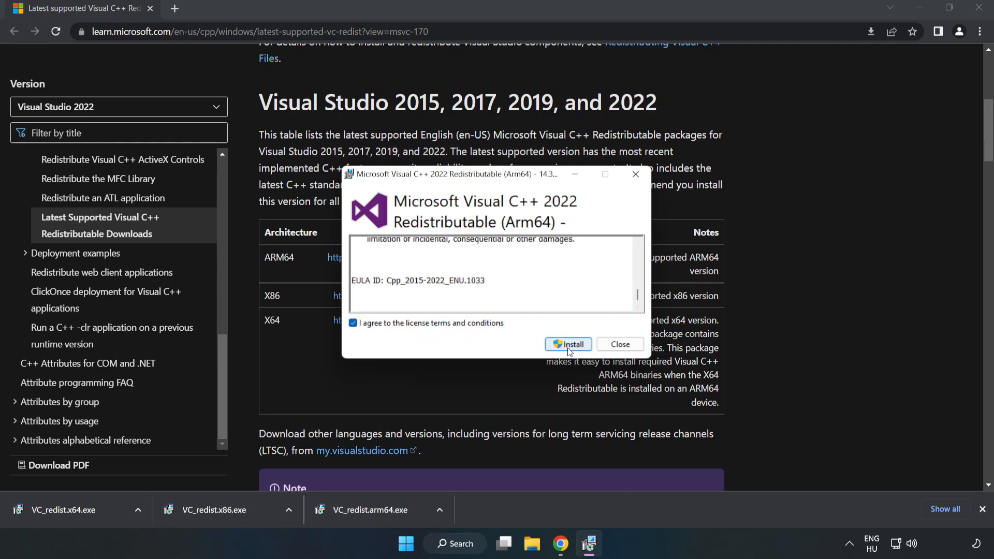
pyautogui.click(568, 345)
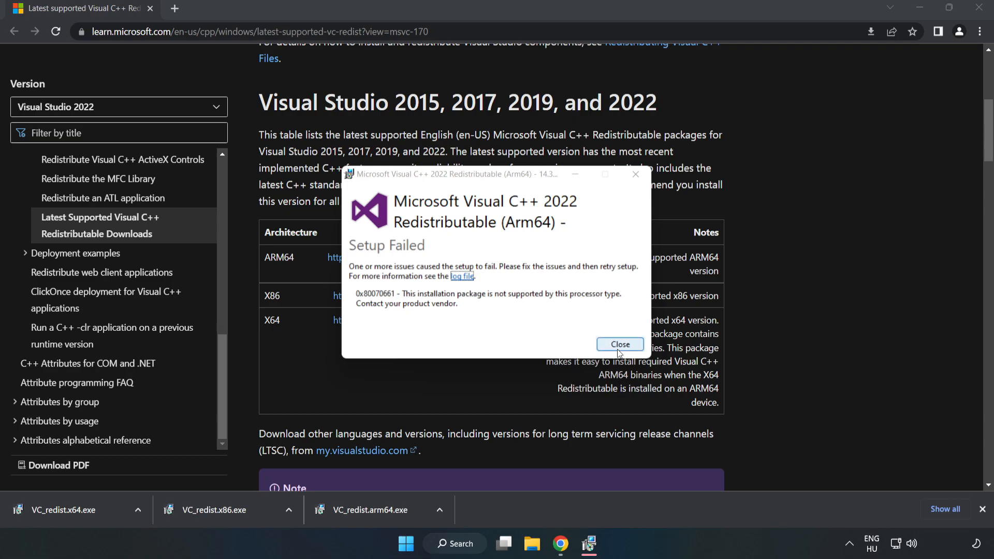
pyautogui.click(620, 344)
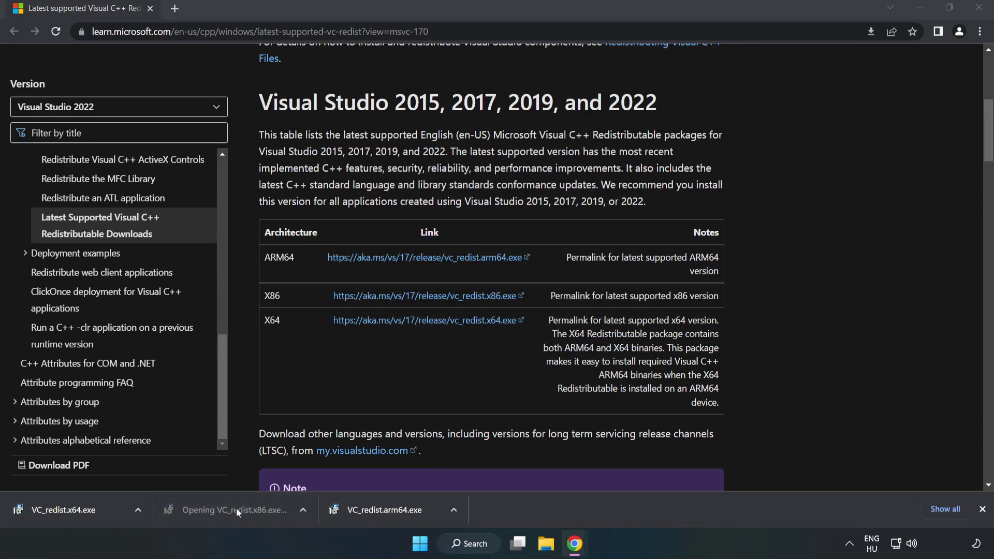
# Step: Install the x86 and x64 VC_redist packages and close each result without restarting
pyautogui.click(236, 509)
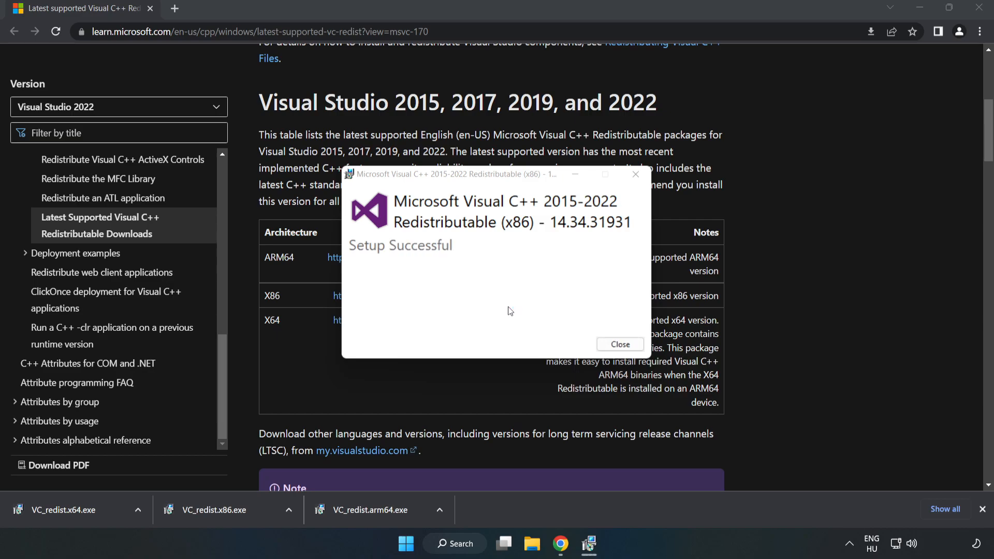
pyautogui.click(620, 344)
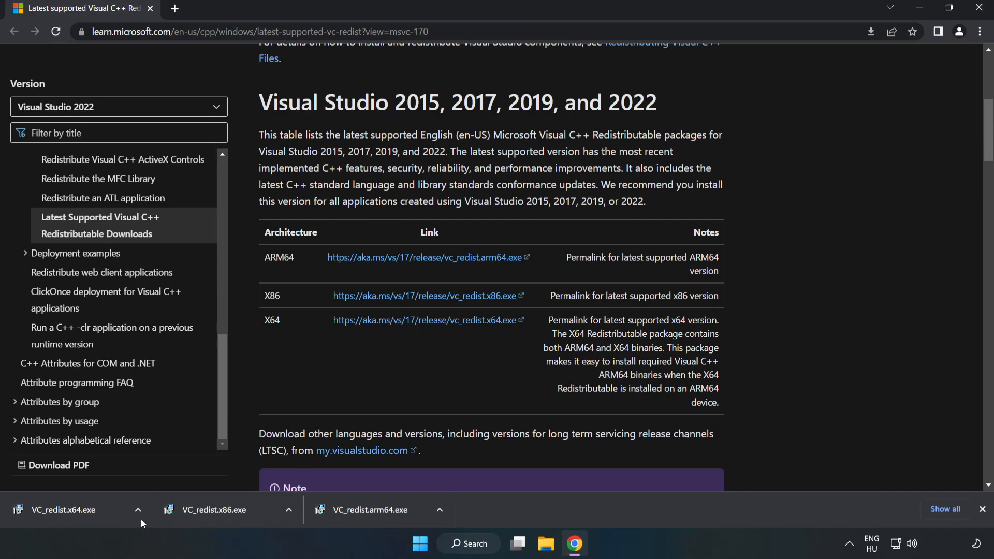
pyautogui.click(62, 509)
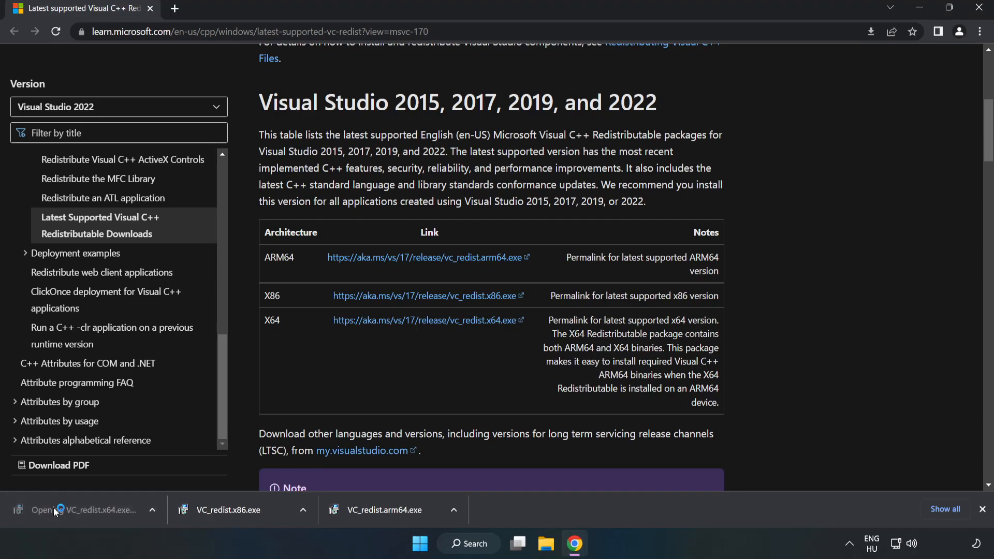
pyautogui.click(58, 510)
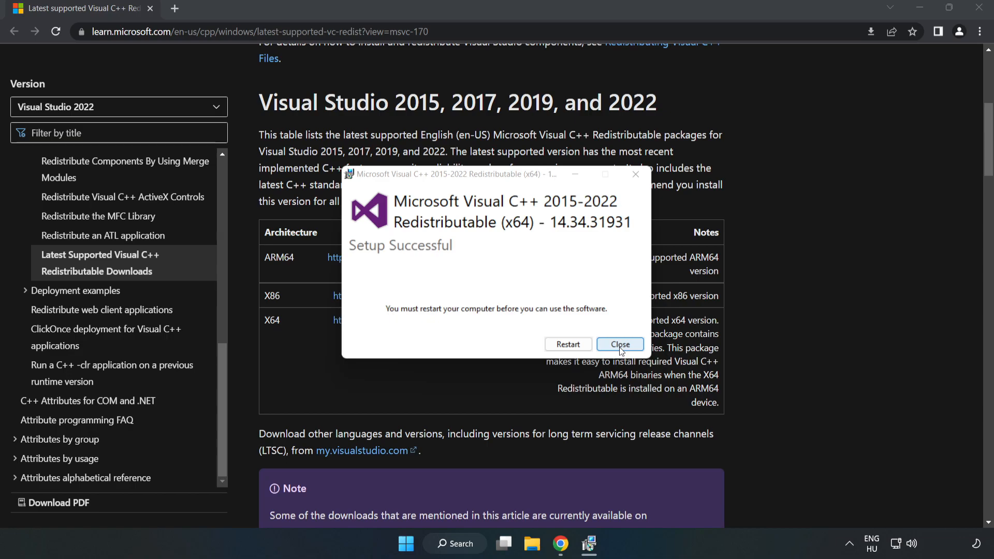
pyautogui.click(620, 345)
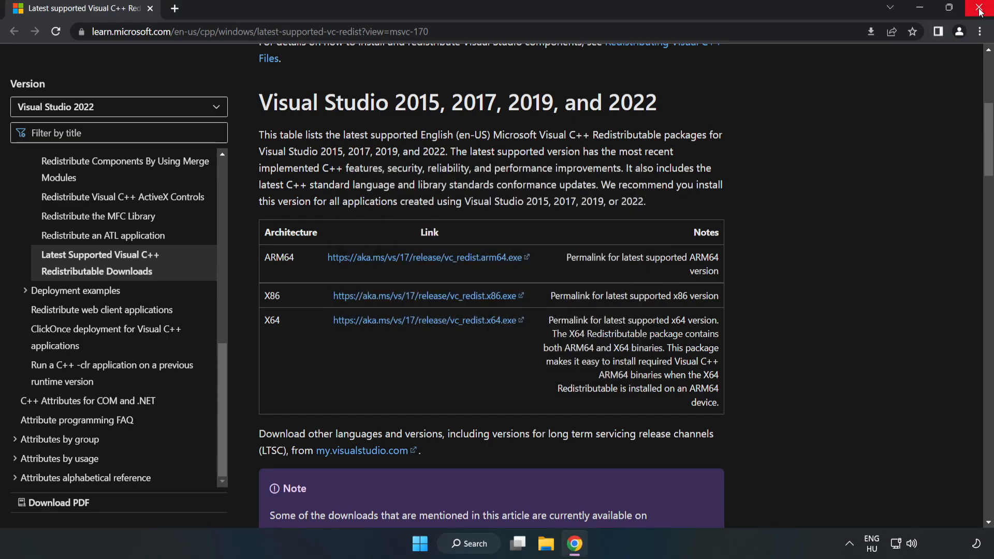
# Step: Close Chrome and show the Start menu's power options with Restart
pyautogui.click(979, 6)
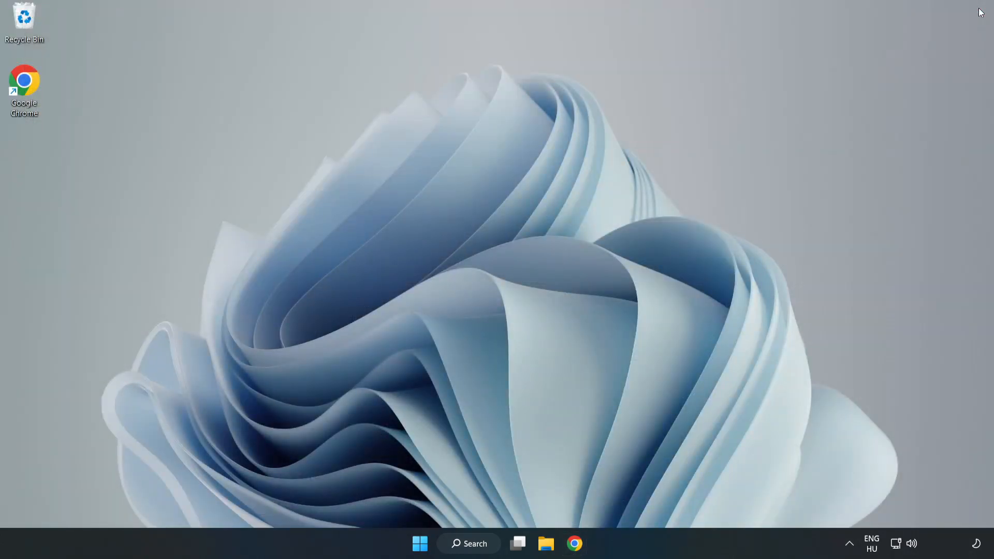
pyautogui.moveTo(414, 543)
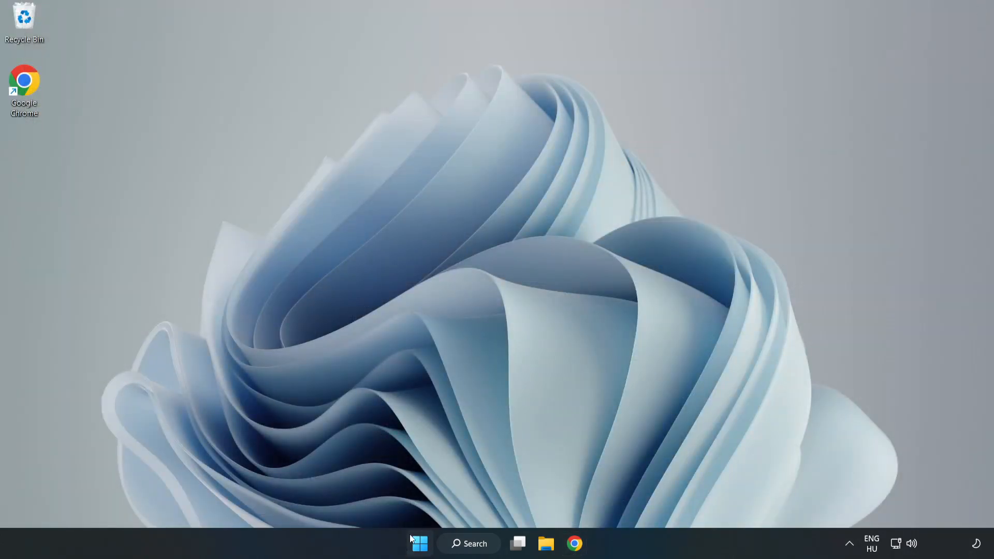
pyautogui.click(419, 543)
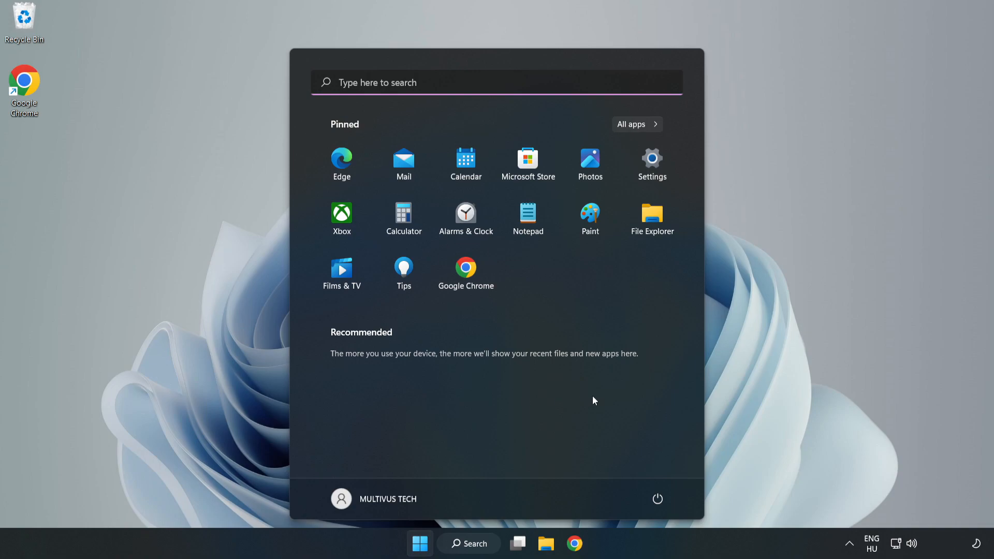
pyautogui.click(656, 497)
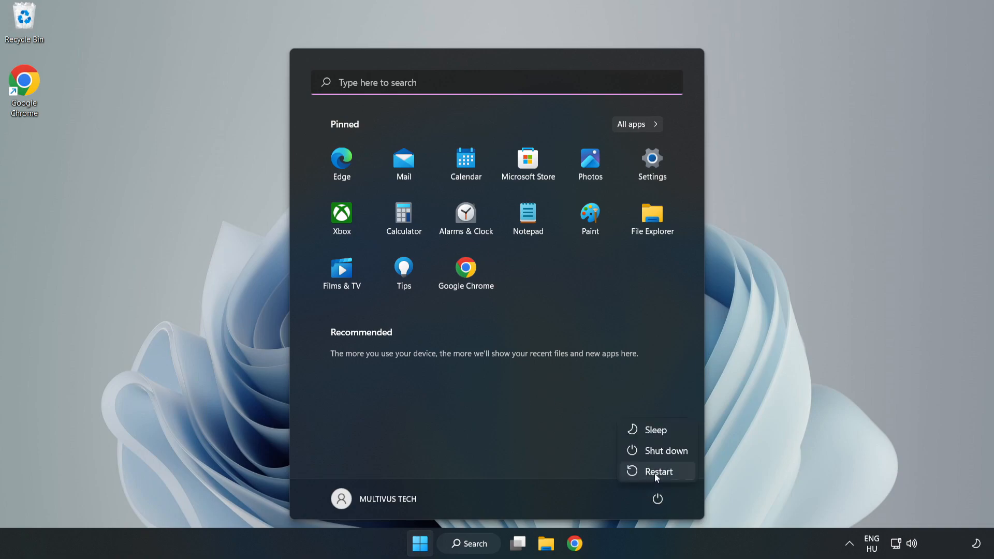